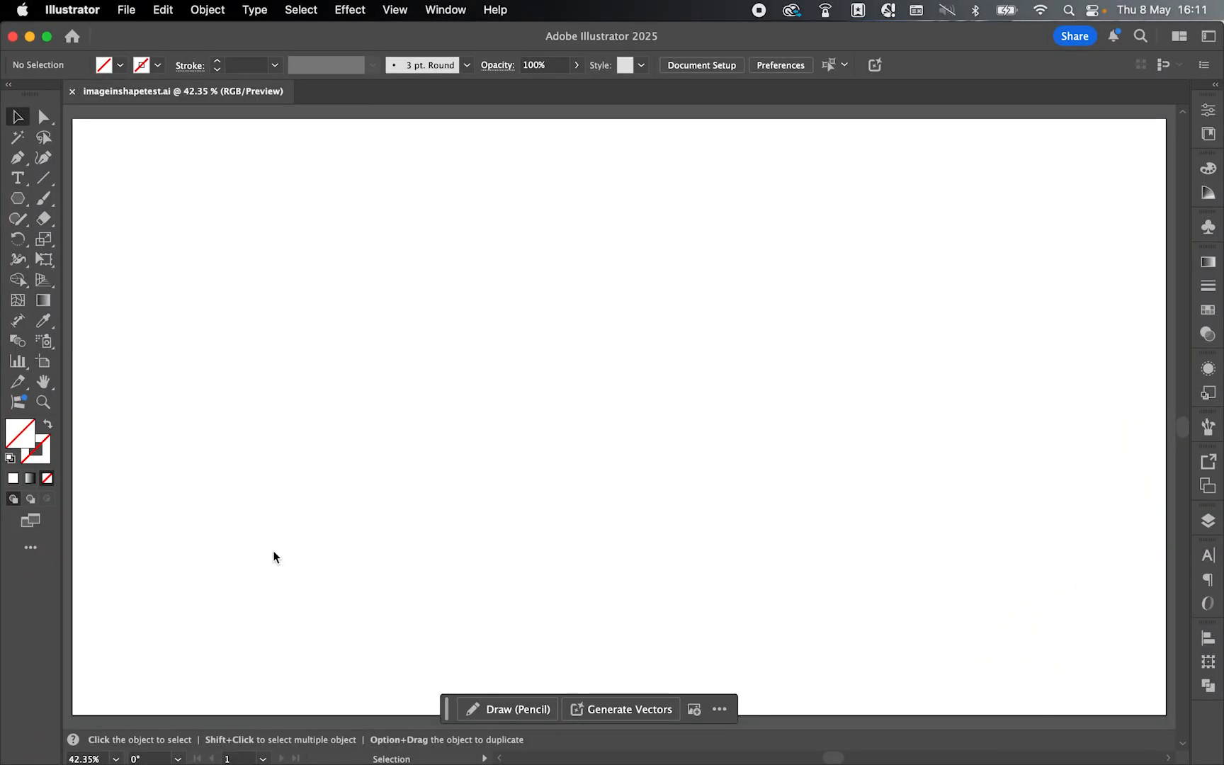
# - Place img.jpg from the DWD Images folder via File > Place
pyautogui.click(126, 10)
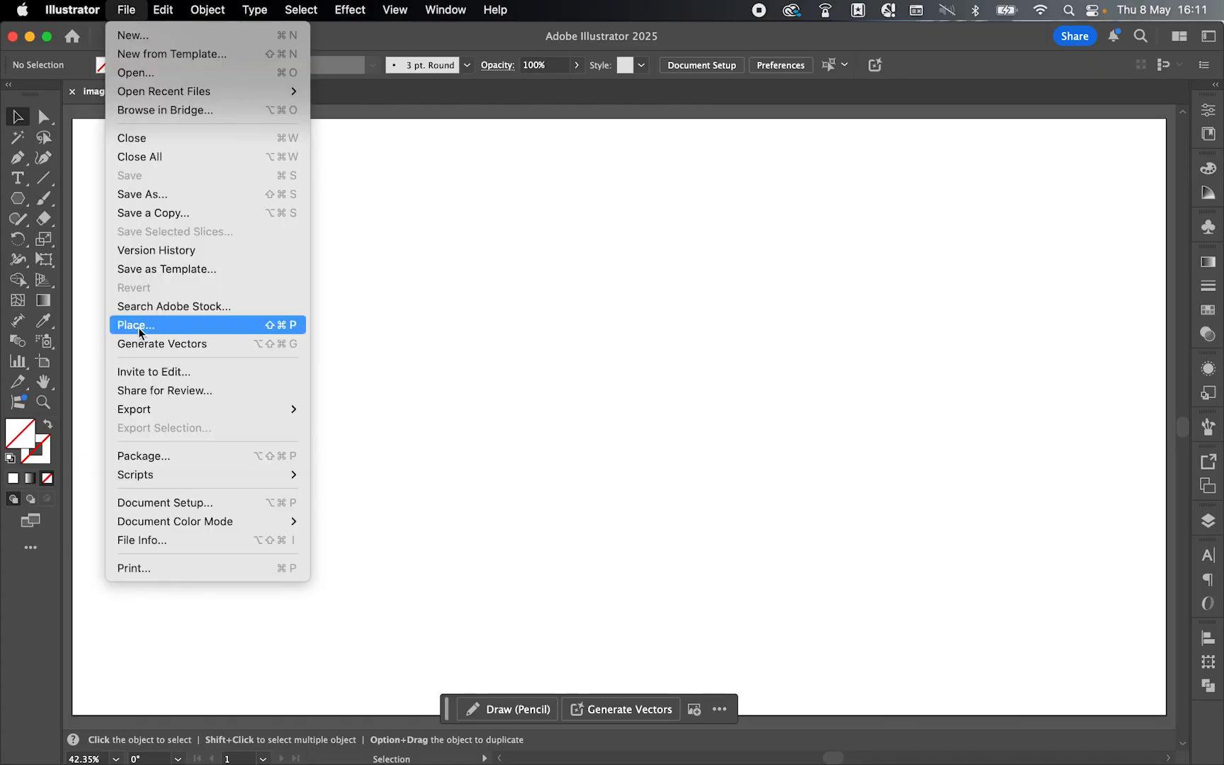
pyautogui.click(134, 326)
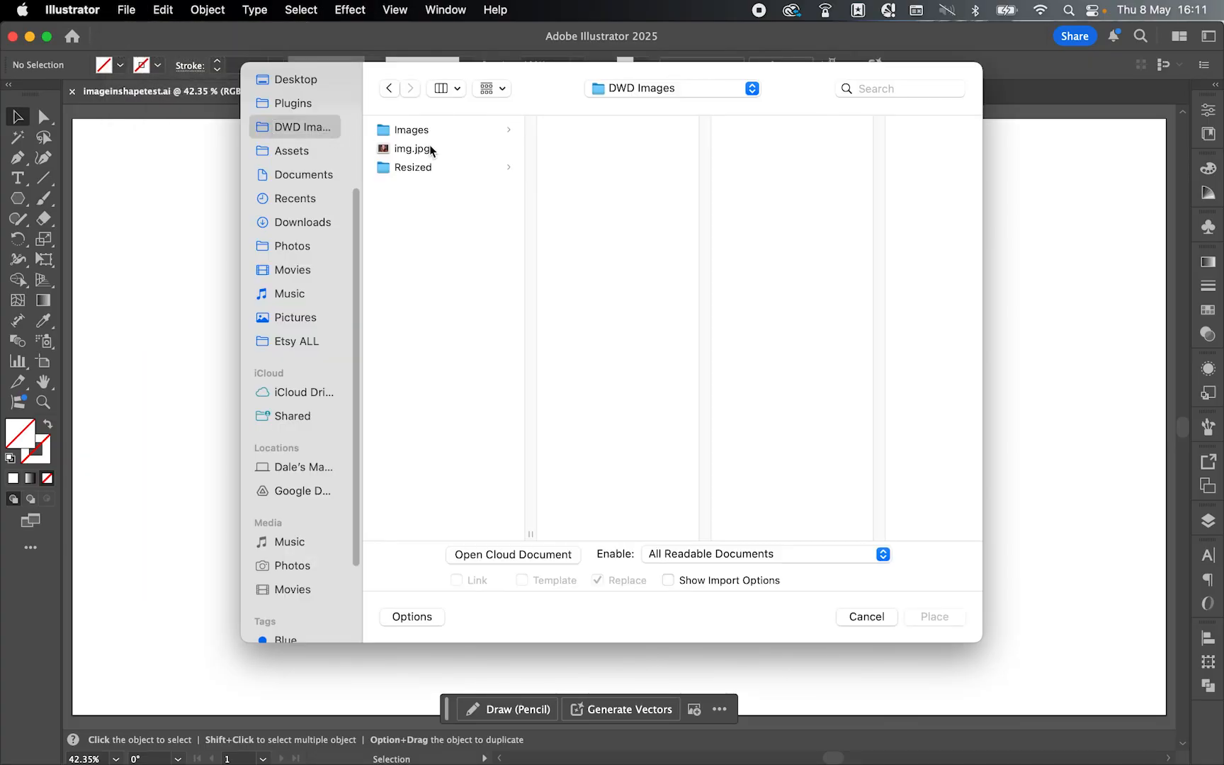
pyautogui.click(411, 149)
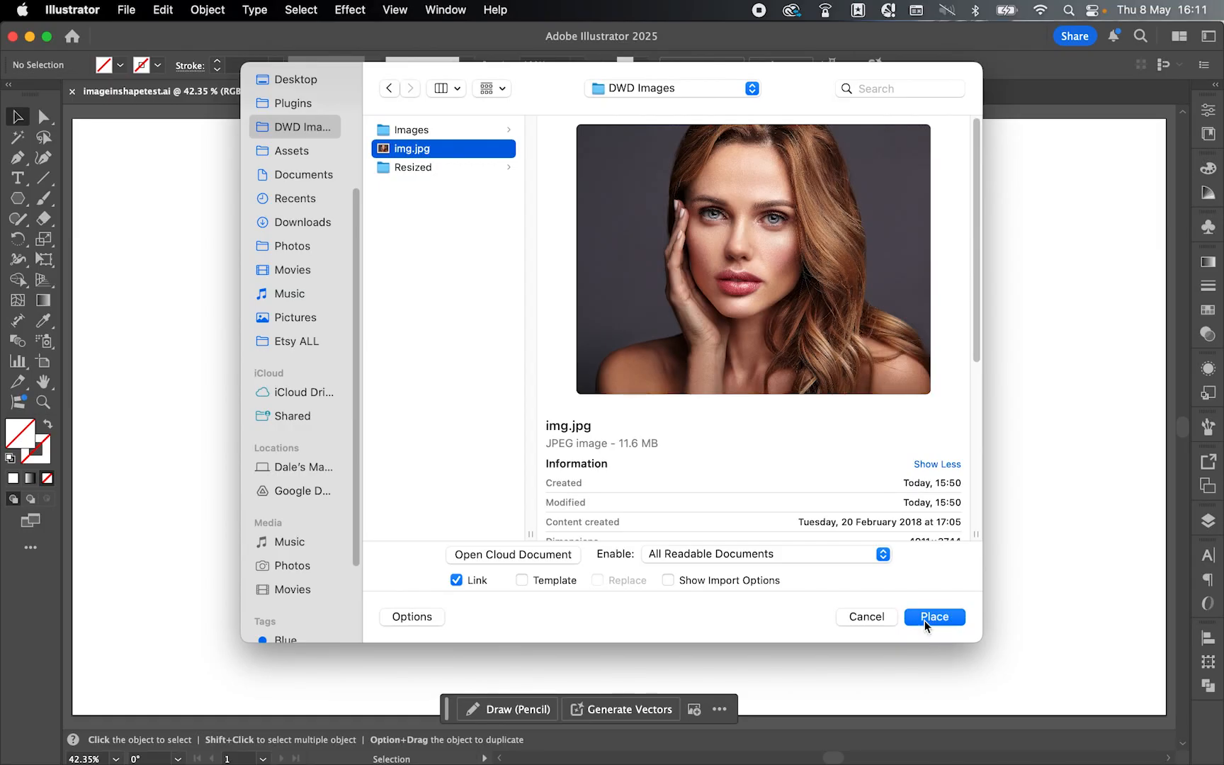
pyautogui.click(934, 618)
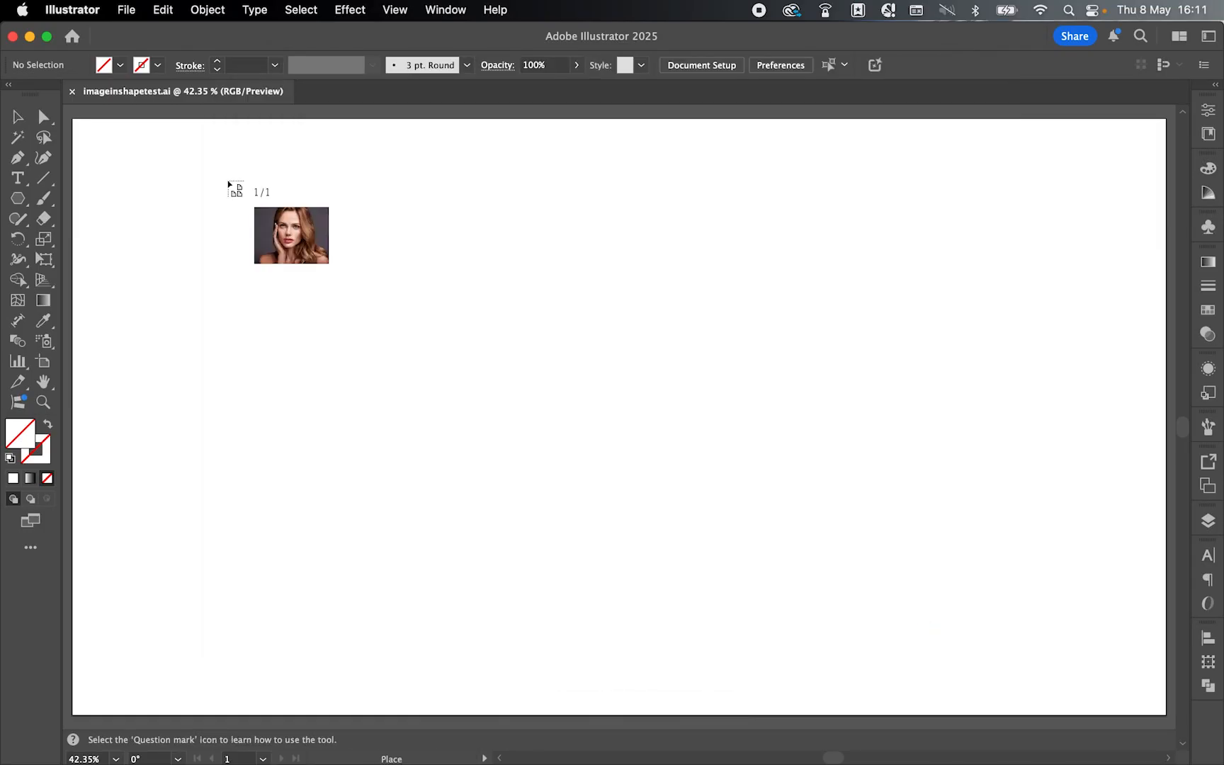
# - Drop the loaded portrait photo onto the artboard at a large size
pyautogui.click(292, 236)
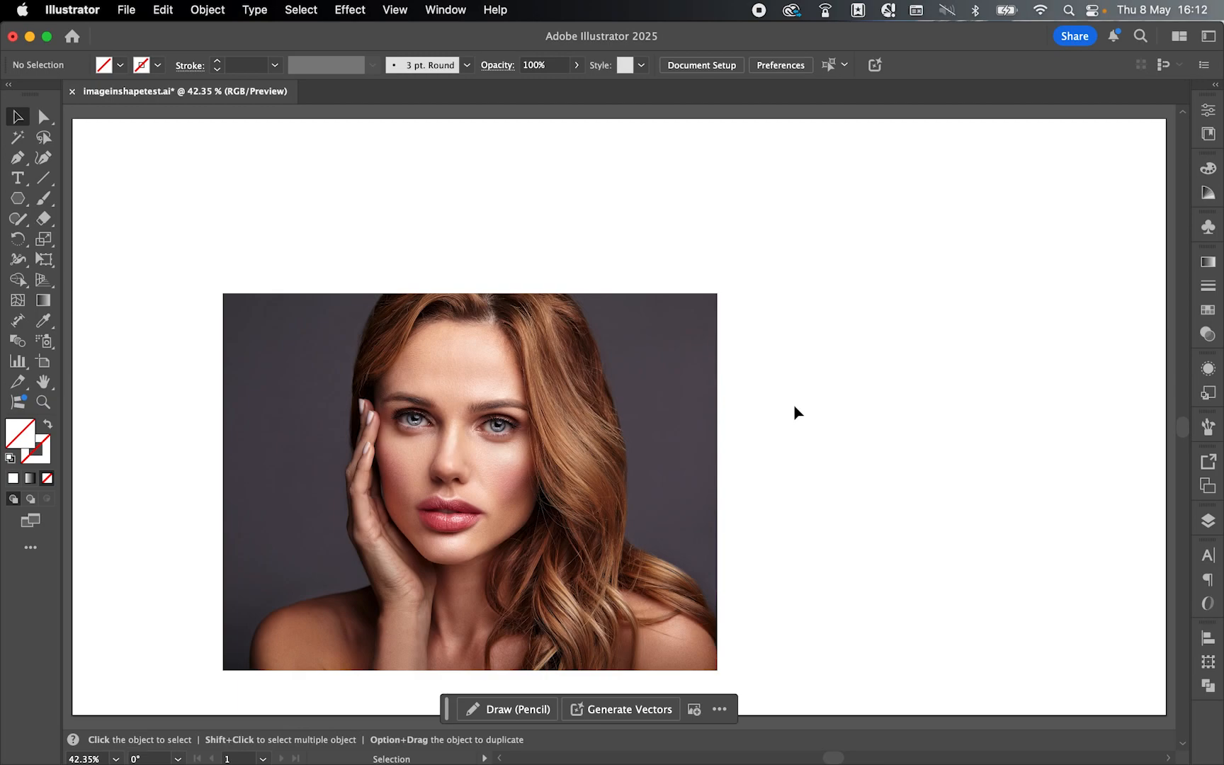
pyautogui.moveTo(10, 458)
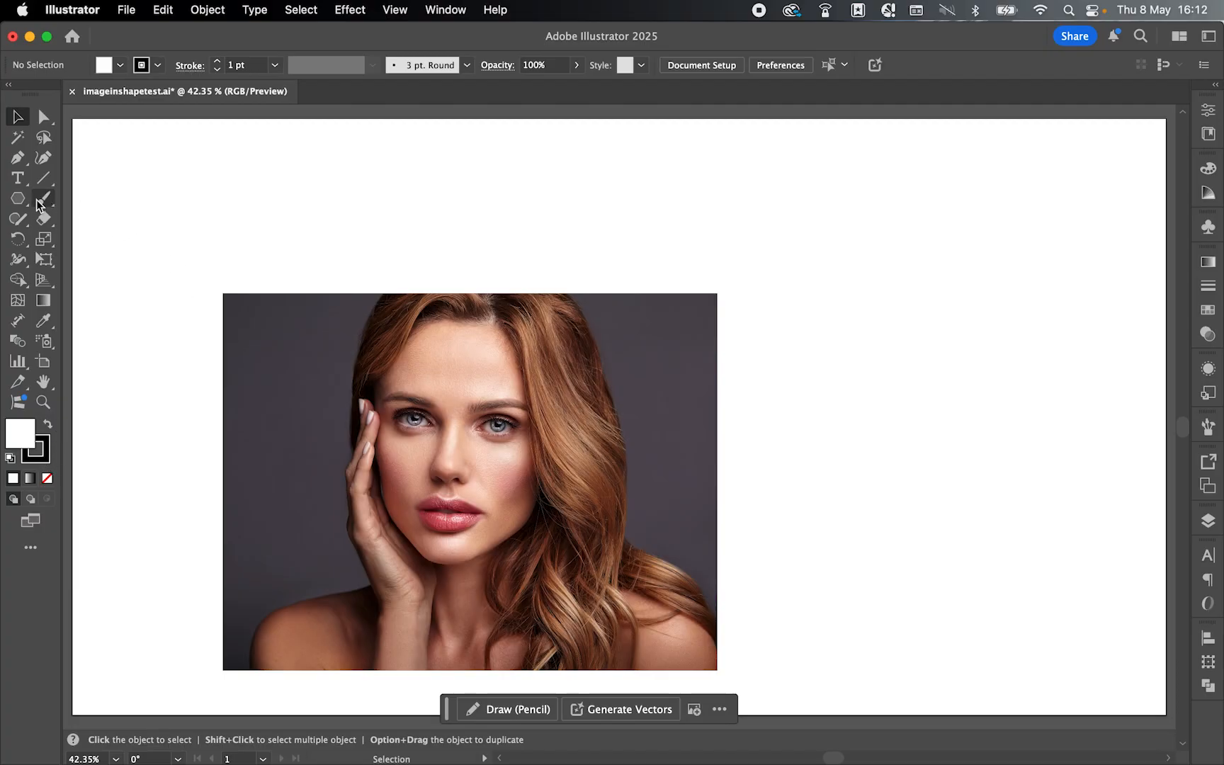
# - Draw an equal-sided hexagon with the Polygon Tool and move it over her face
pyautogui.click(15, 197)
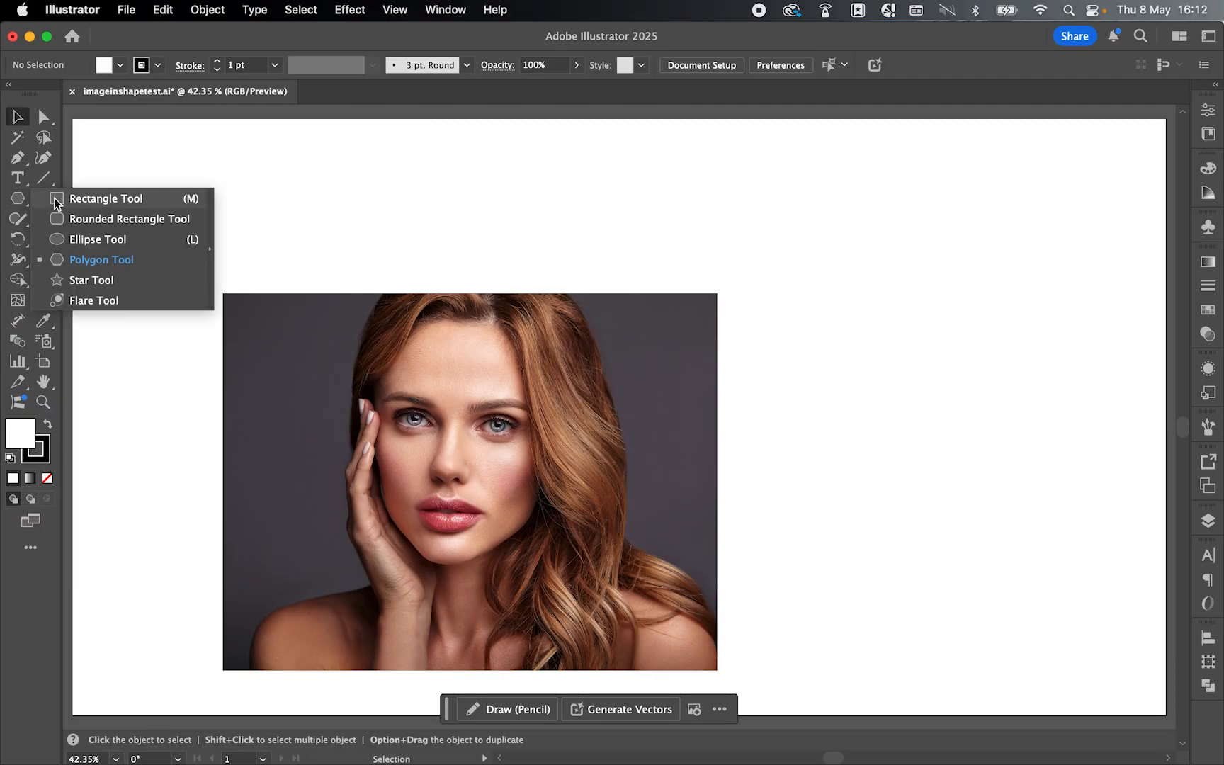
pyautogui.click(102, 259)
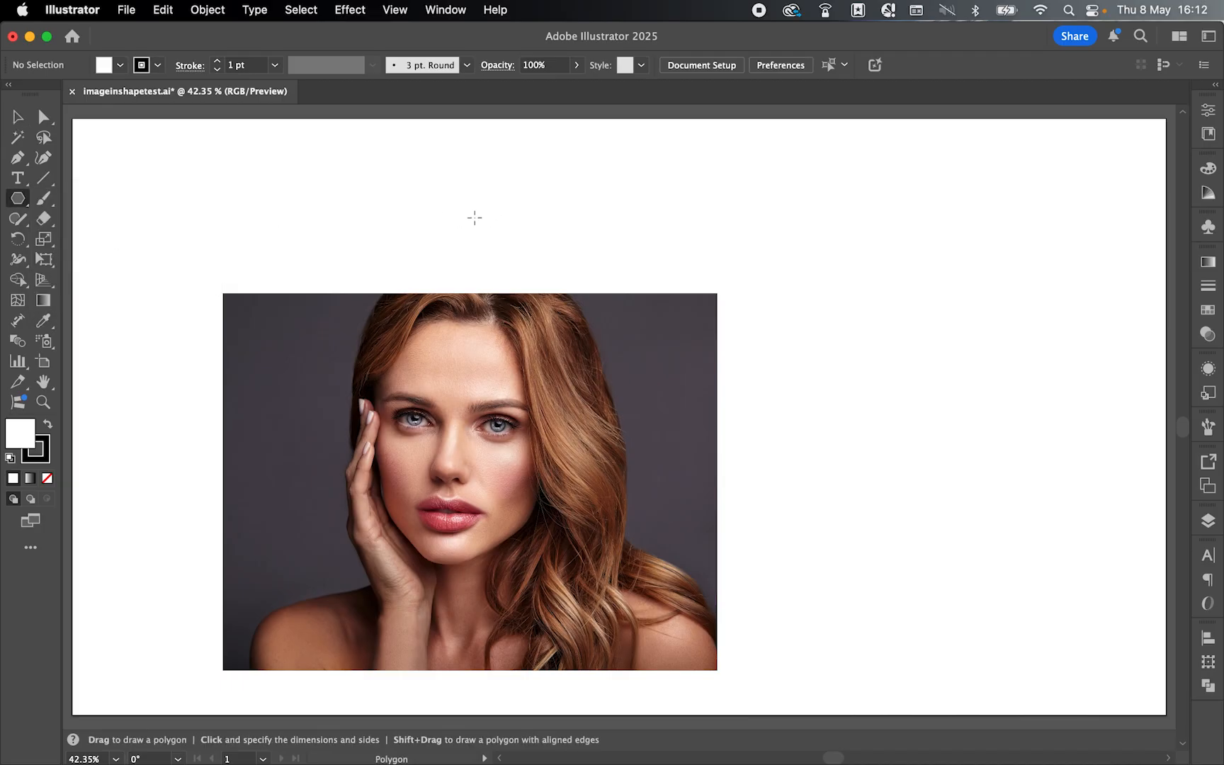
pyautogui.moveTo(507, 220)
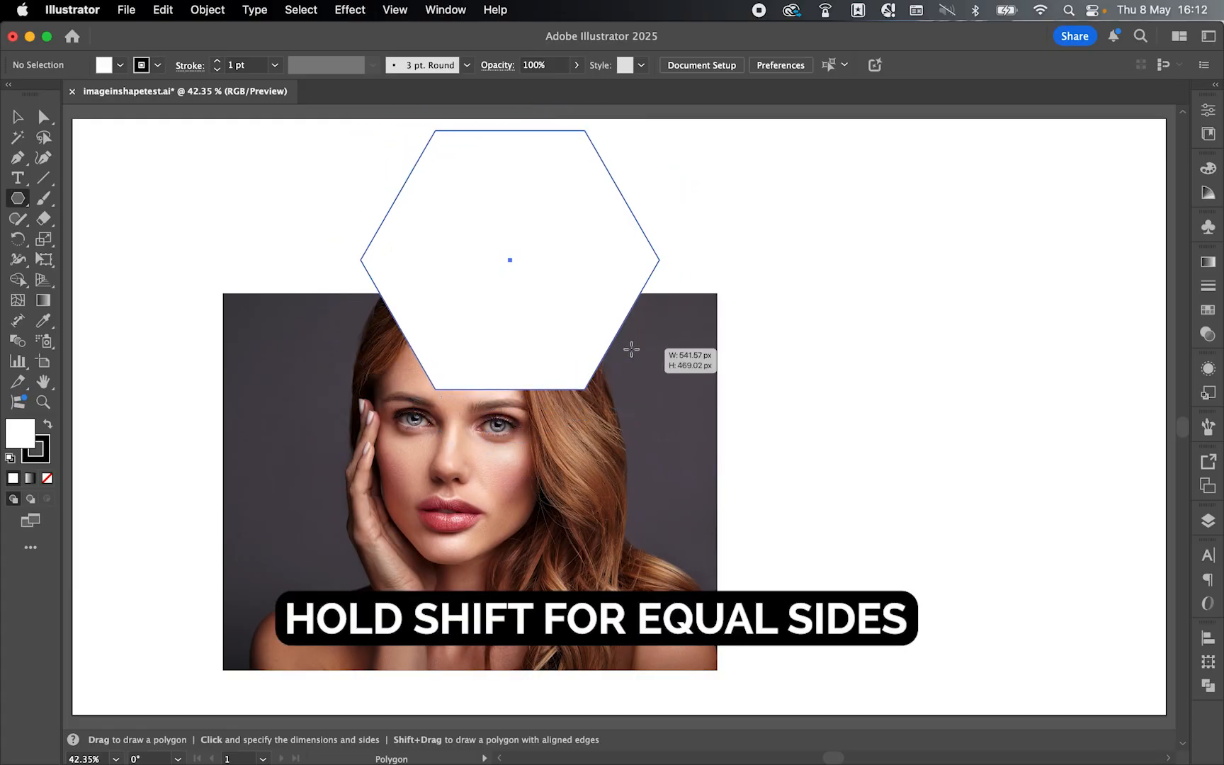
pyautogui.moveTo(632, 349); pyautogui.dragTo(638, 353)
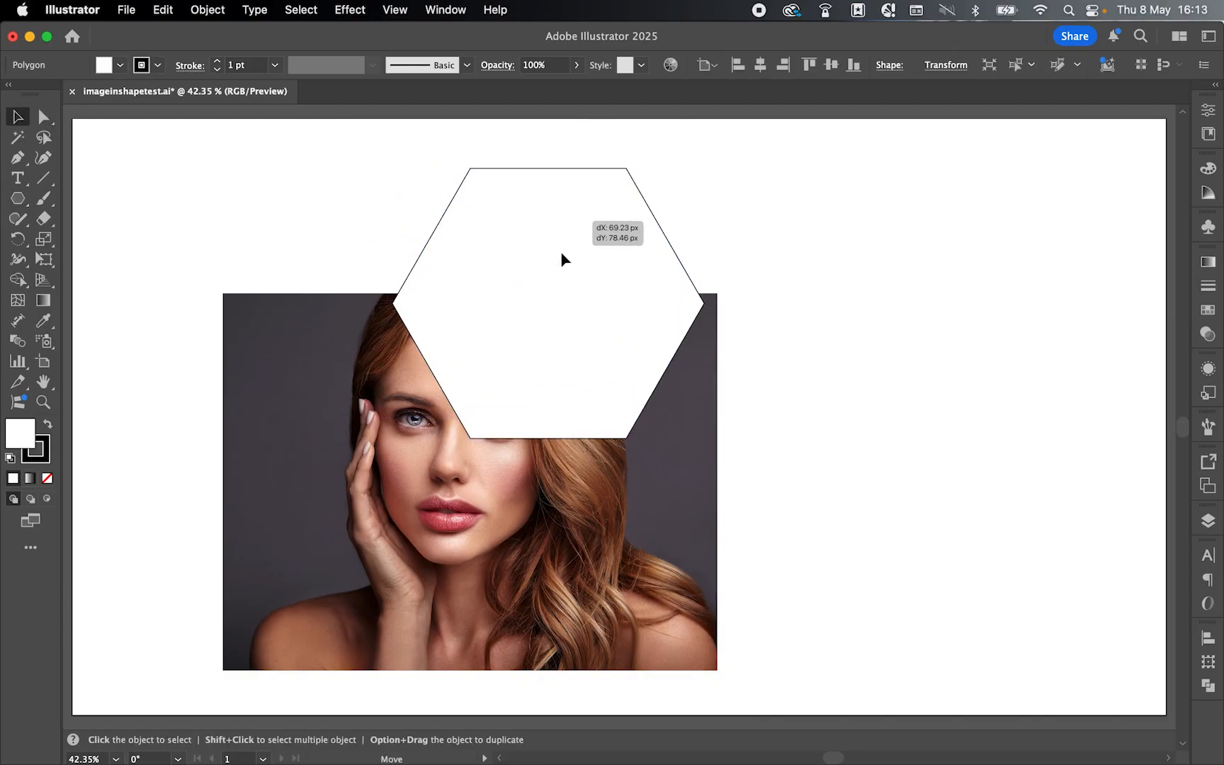
pyautogui.moveTo(565, 259); pyautogui.dragTo(473, 454)
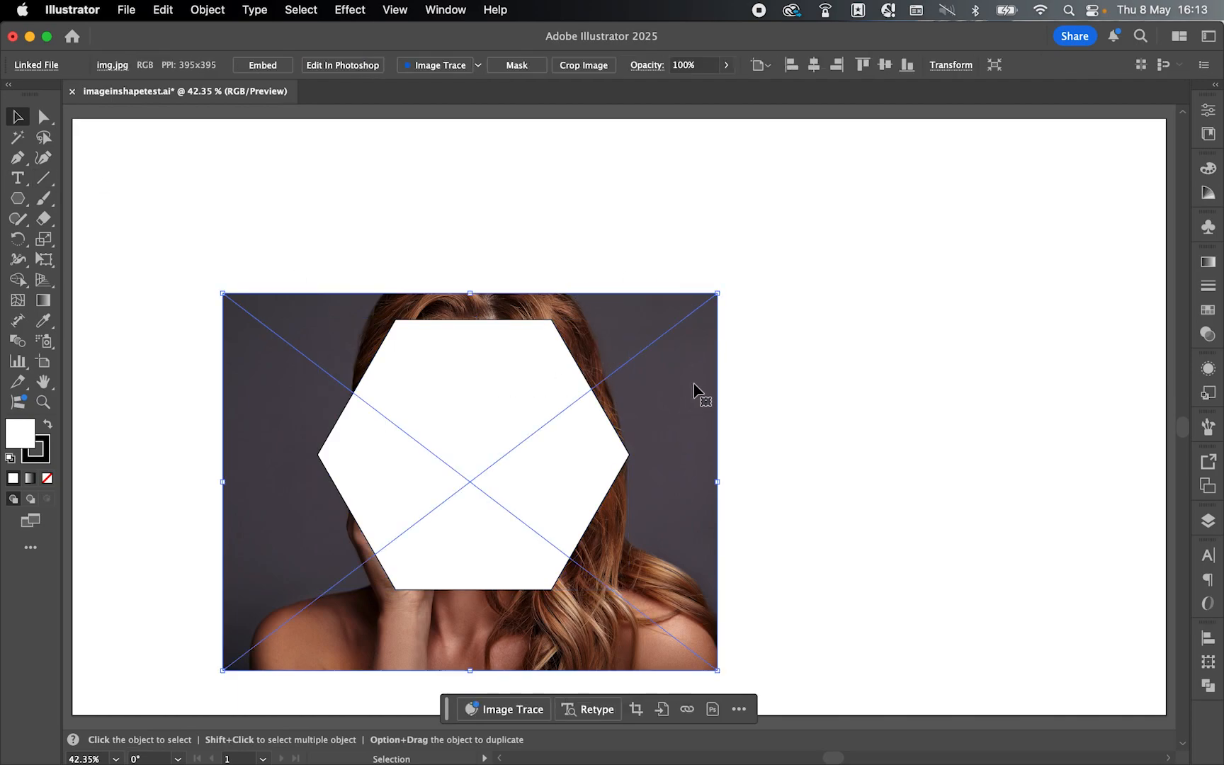
# - Send the photo to the back so the hexagon sits in front of it
pyautogui.rightClick(694, 394)
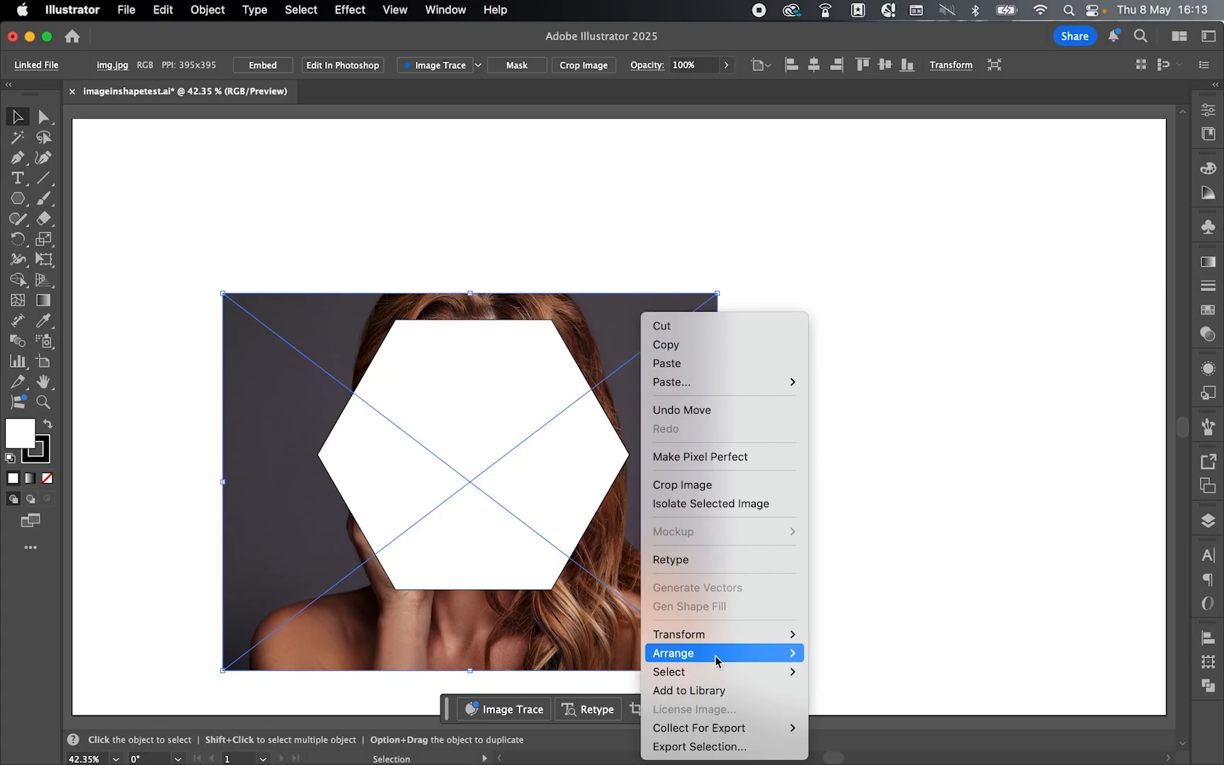
pyautogui.click(793, 397)
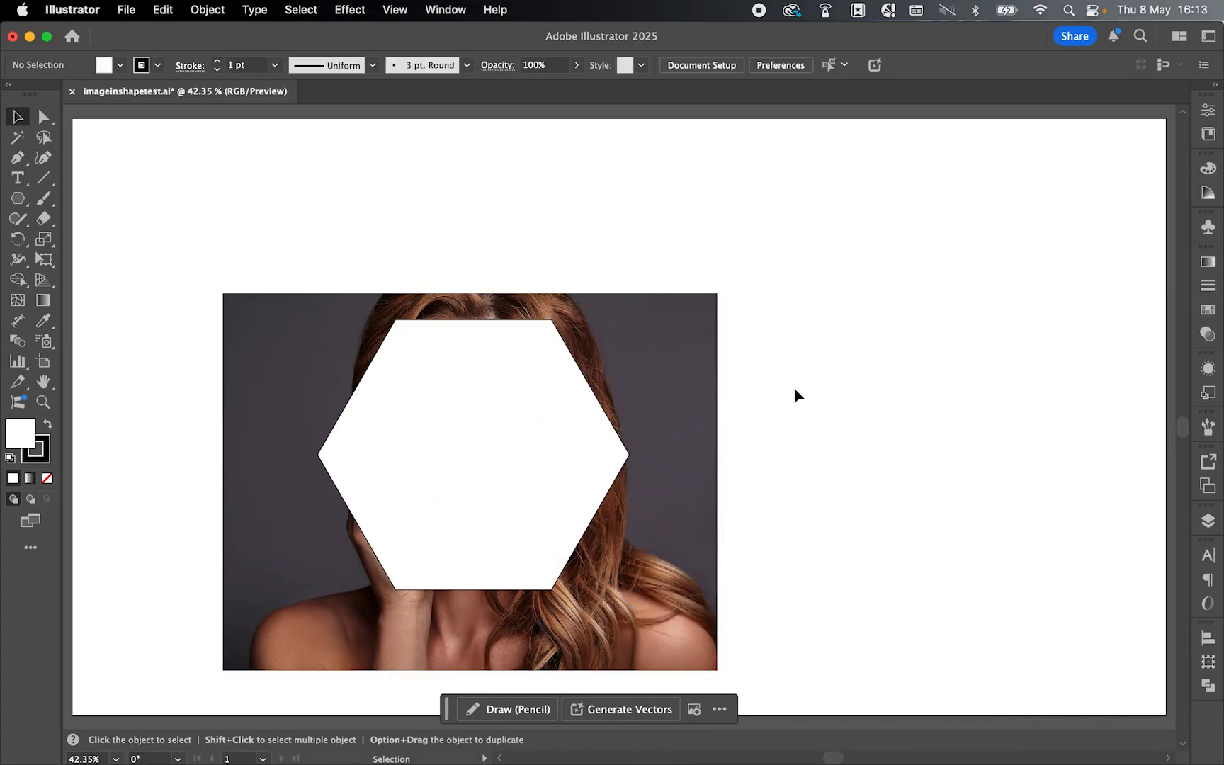
pyautogui.moveTo(398, 253)
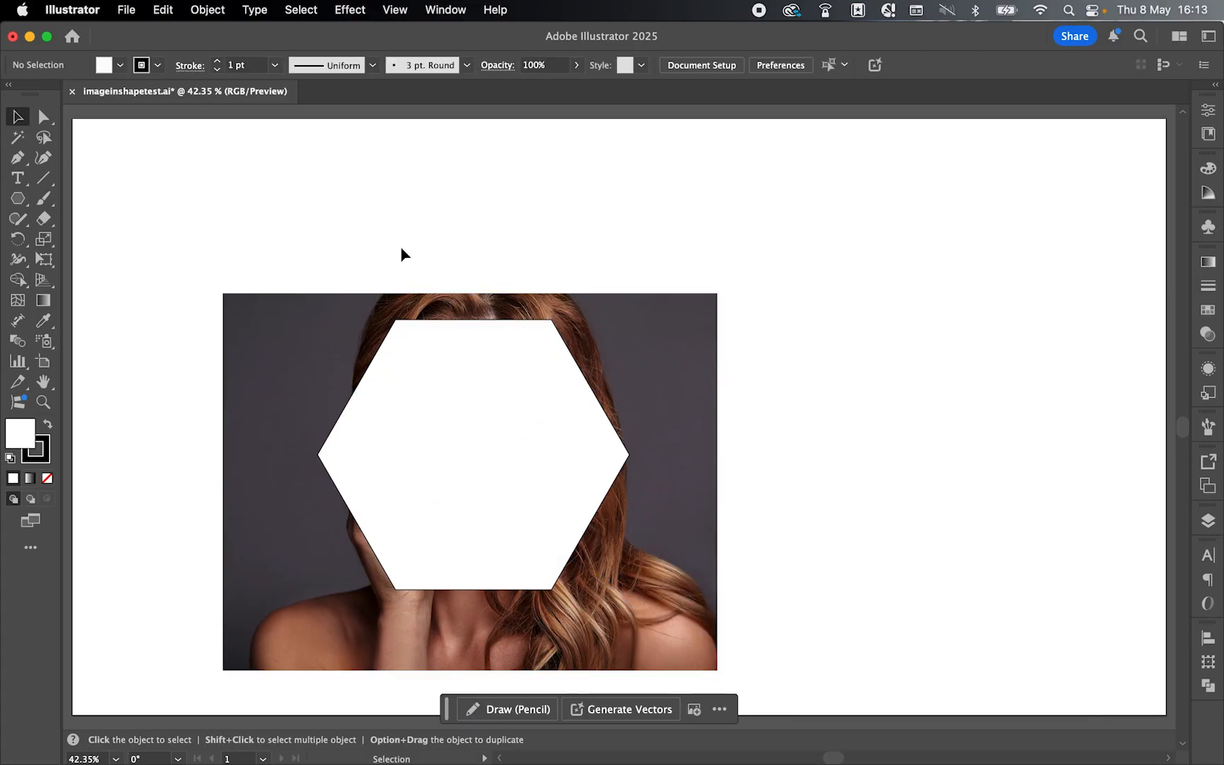
# - Select the hexagon and photo and make a clipping mask showing only her face
pyautogui.moveTo(381, 248); pyautogui.dragTo(524, 419)
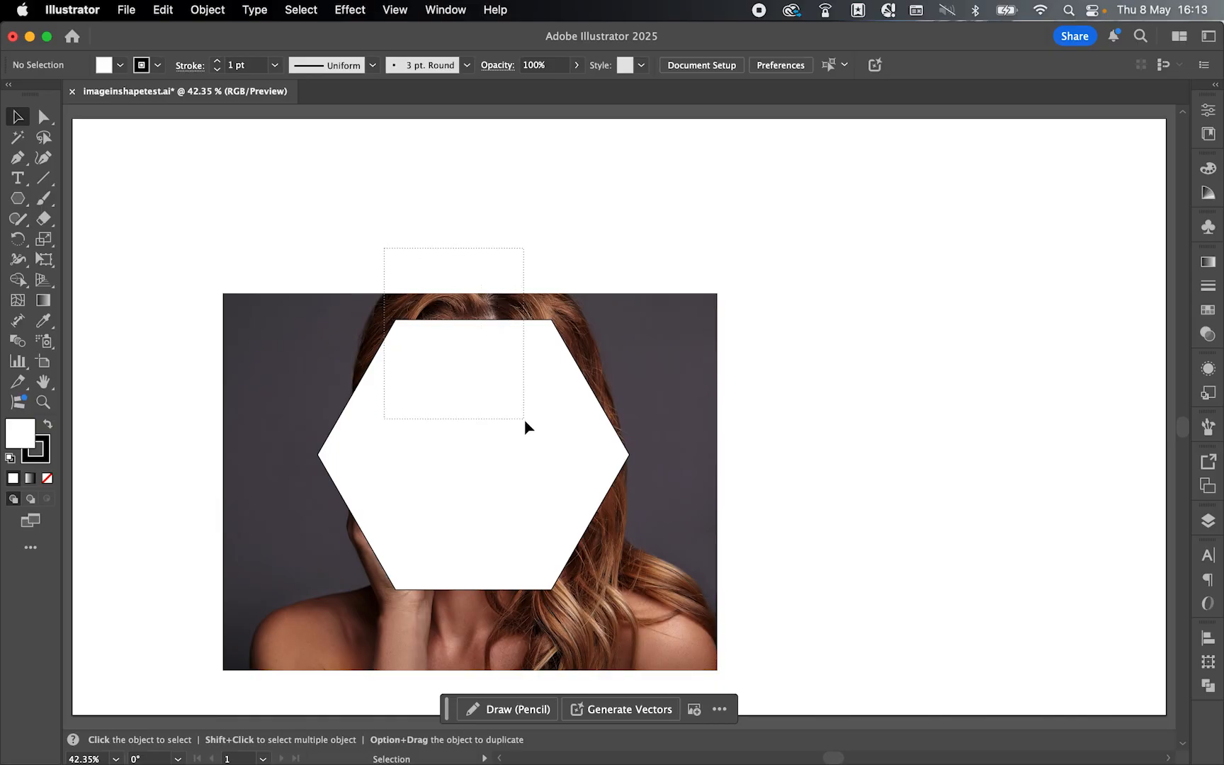
pyautogui.rightClick(529, 427)
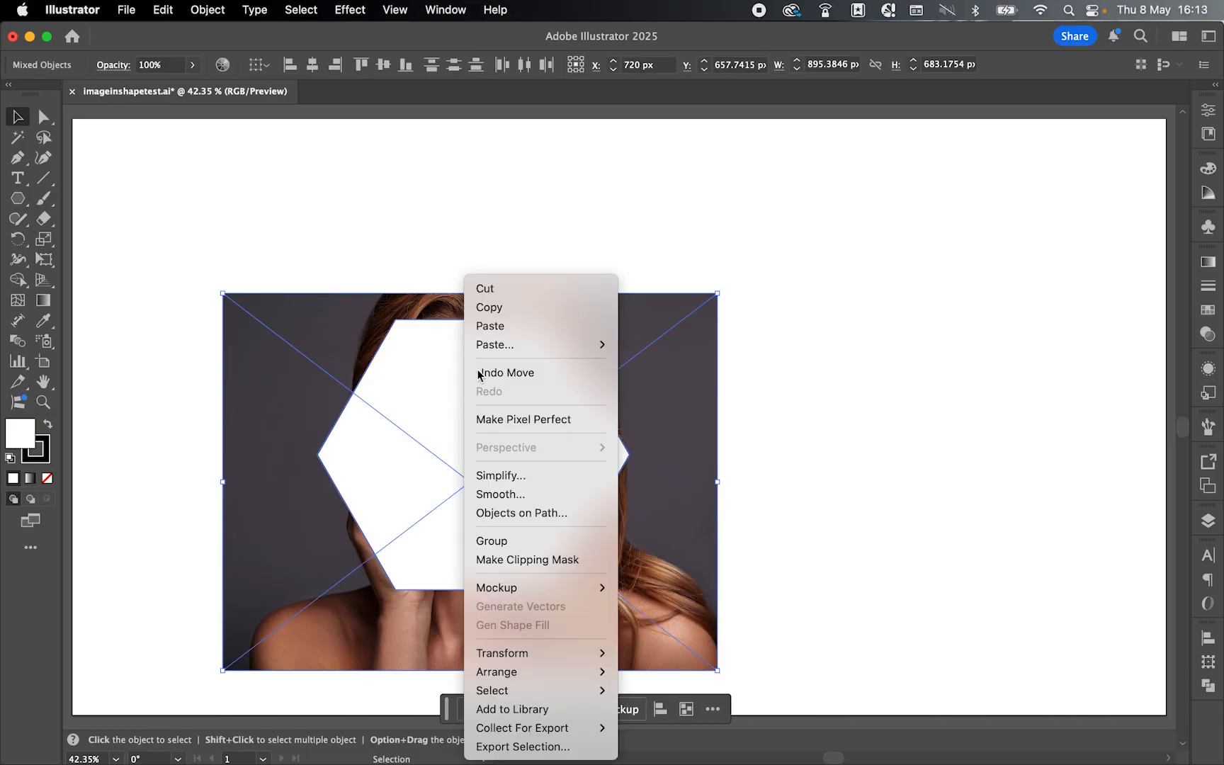
pyautogui.moveTo(528, 559)
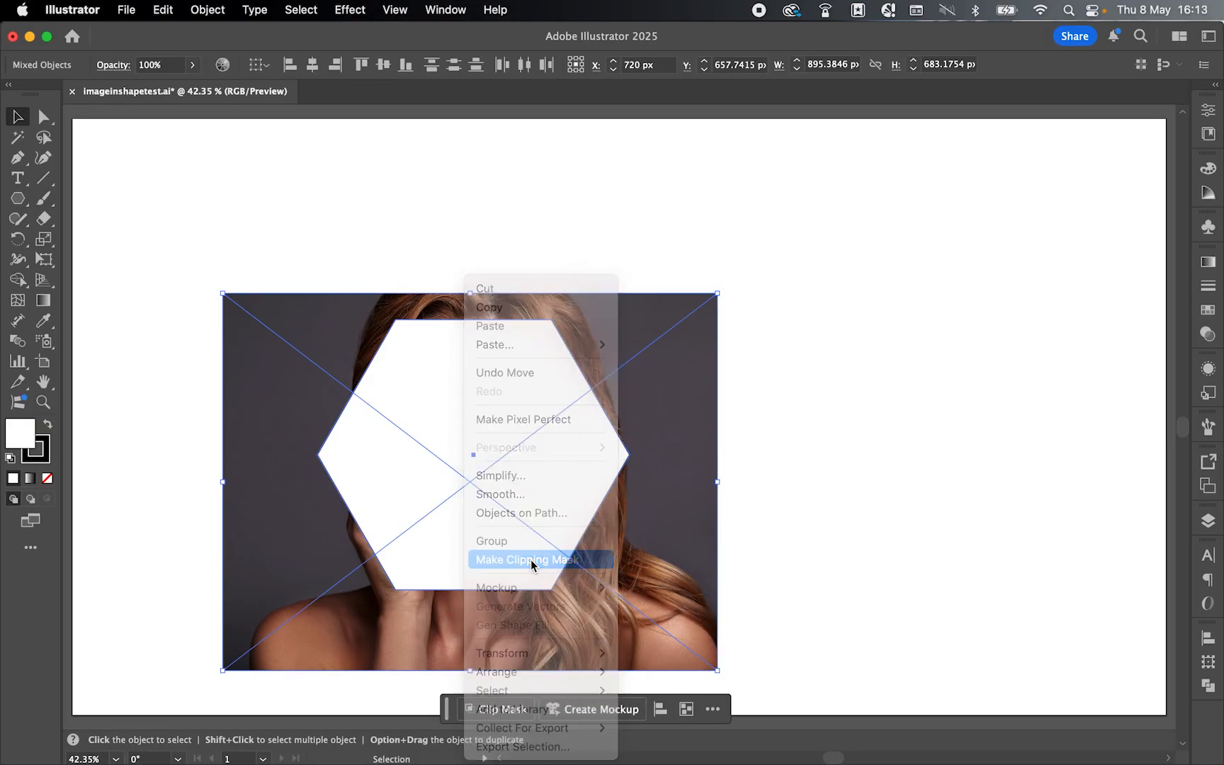
pyautogui.click(527, 560)
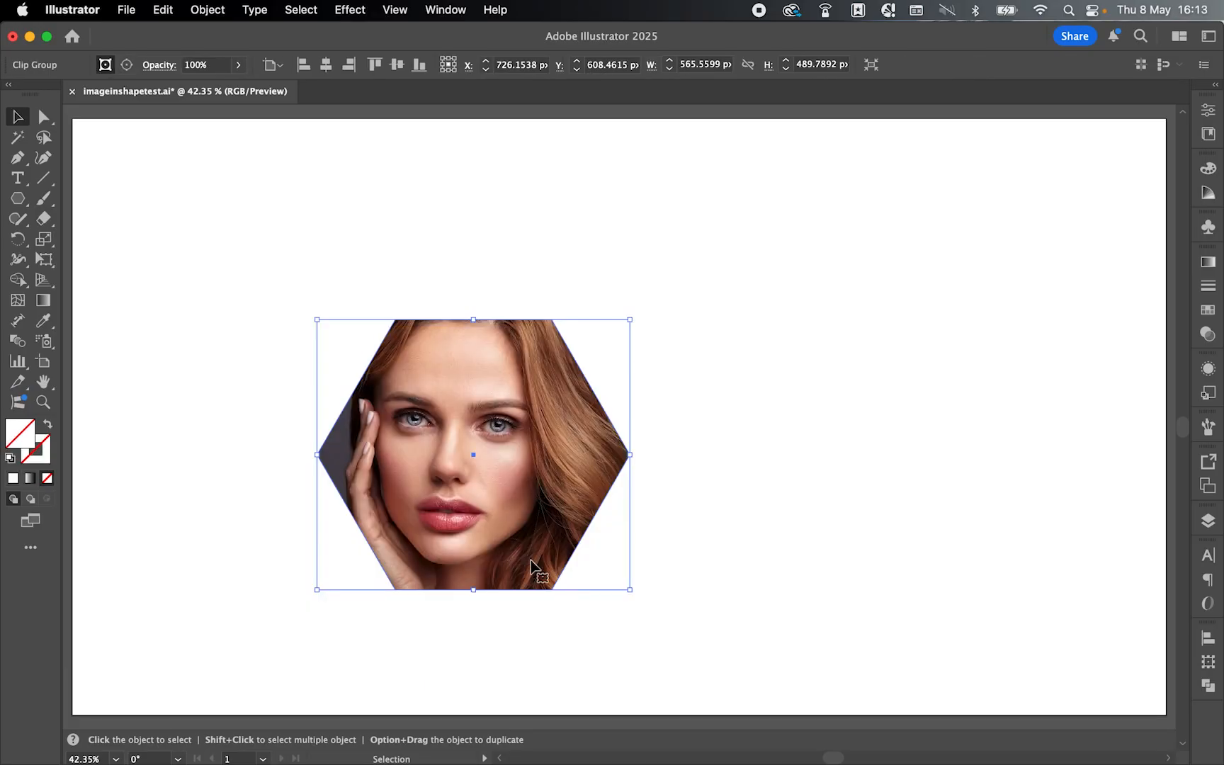
pyautogui.moveTo(624, 260)
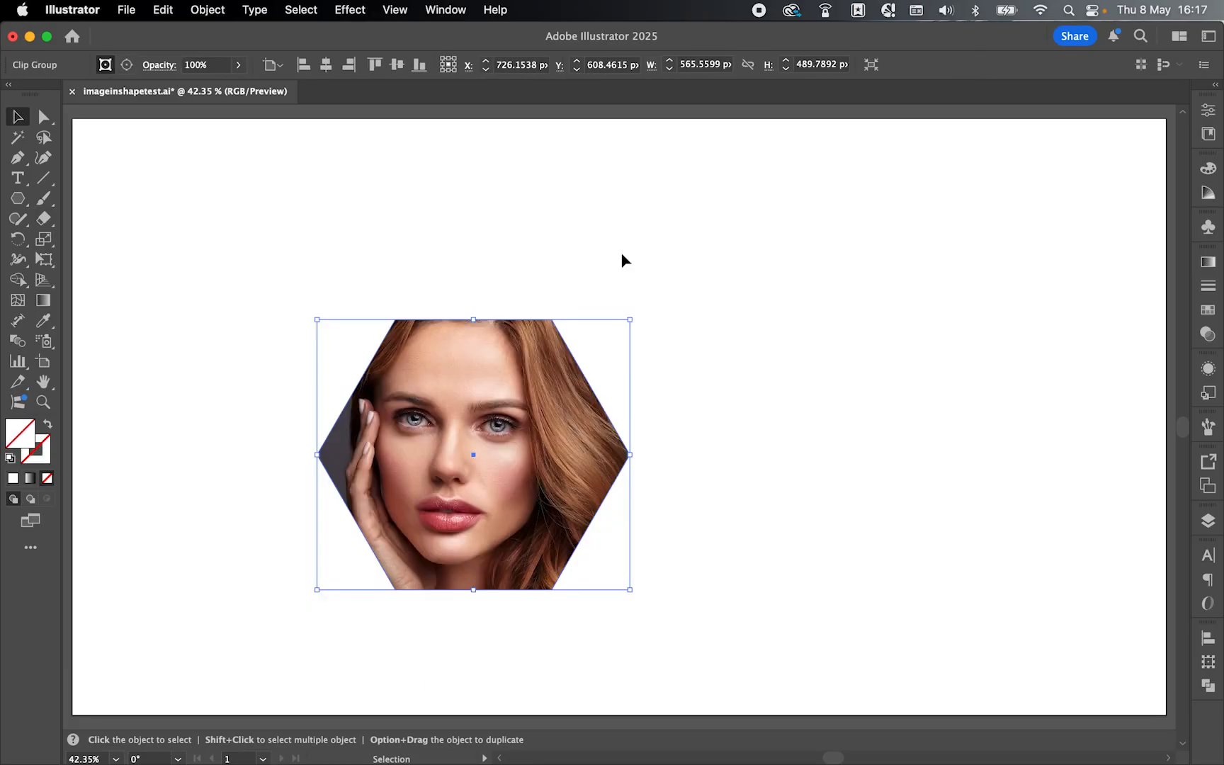
# - Scale down the photo inside the hexagon mask with the Direct Selection Tool, then deselect
pyautogui.click(42, 116)
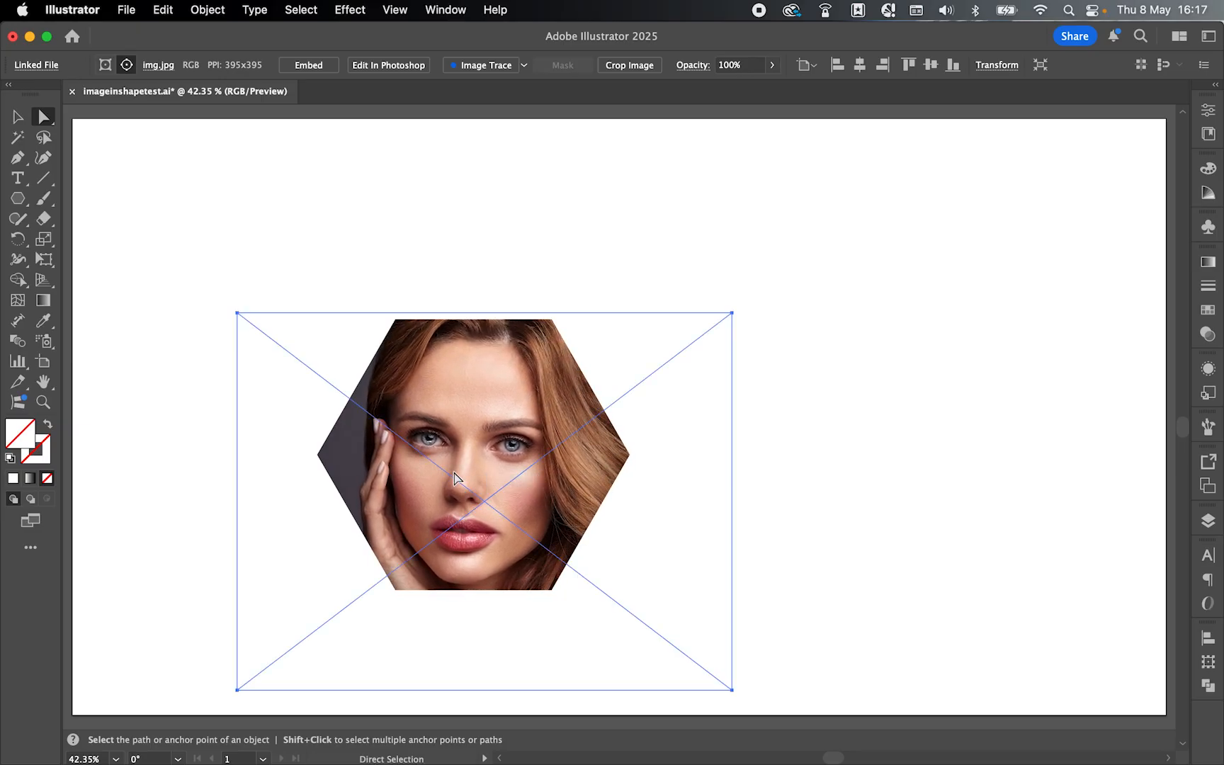
pyautogui.moveTo(462, 394)
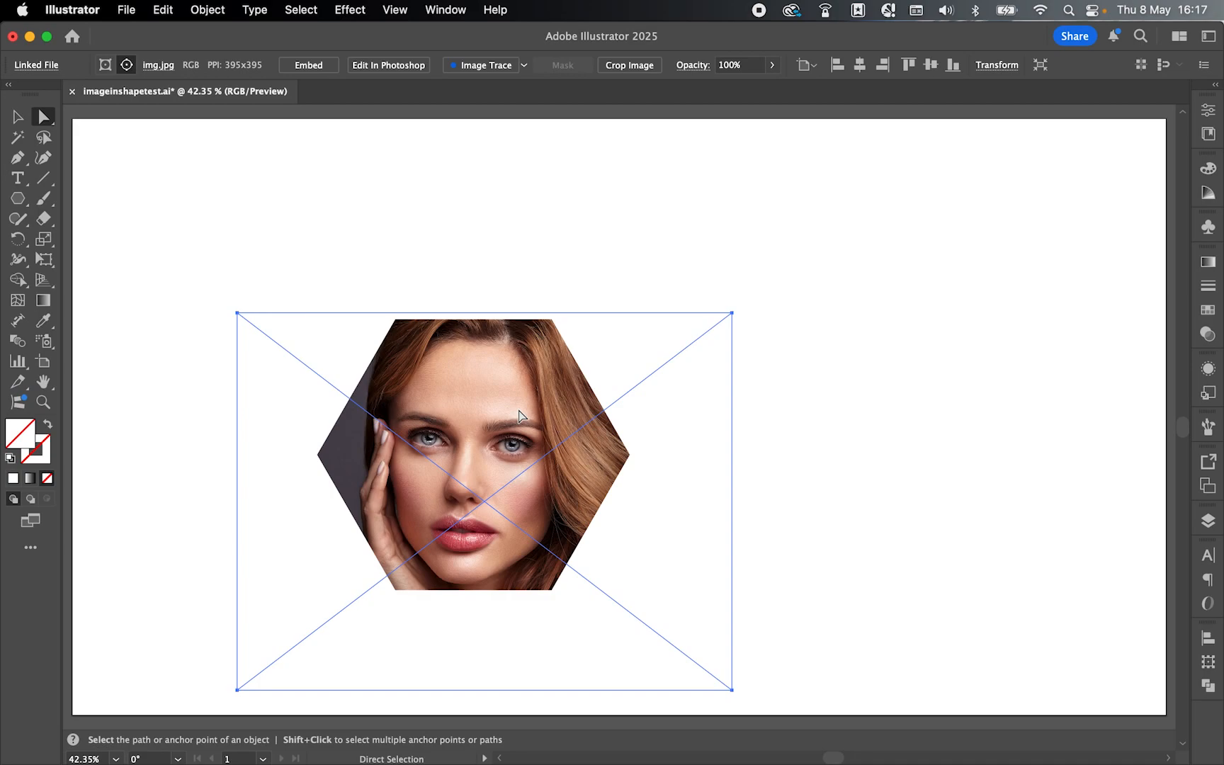
pyautogui.click(15, 115)
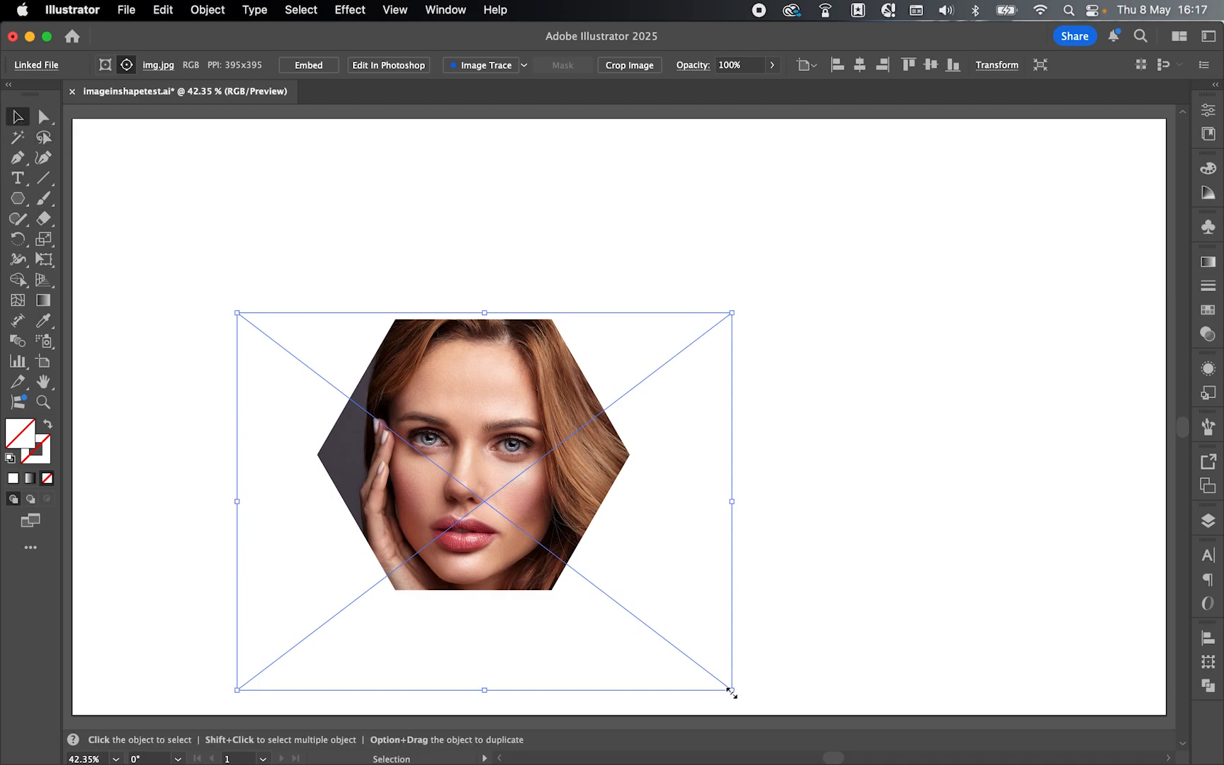
pyautogui.moveTo(730, 689); pyautogui.dragTo(664, 646)
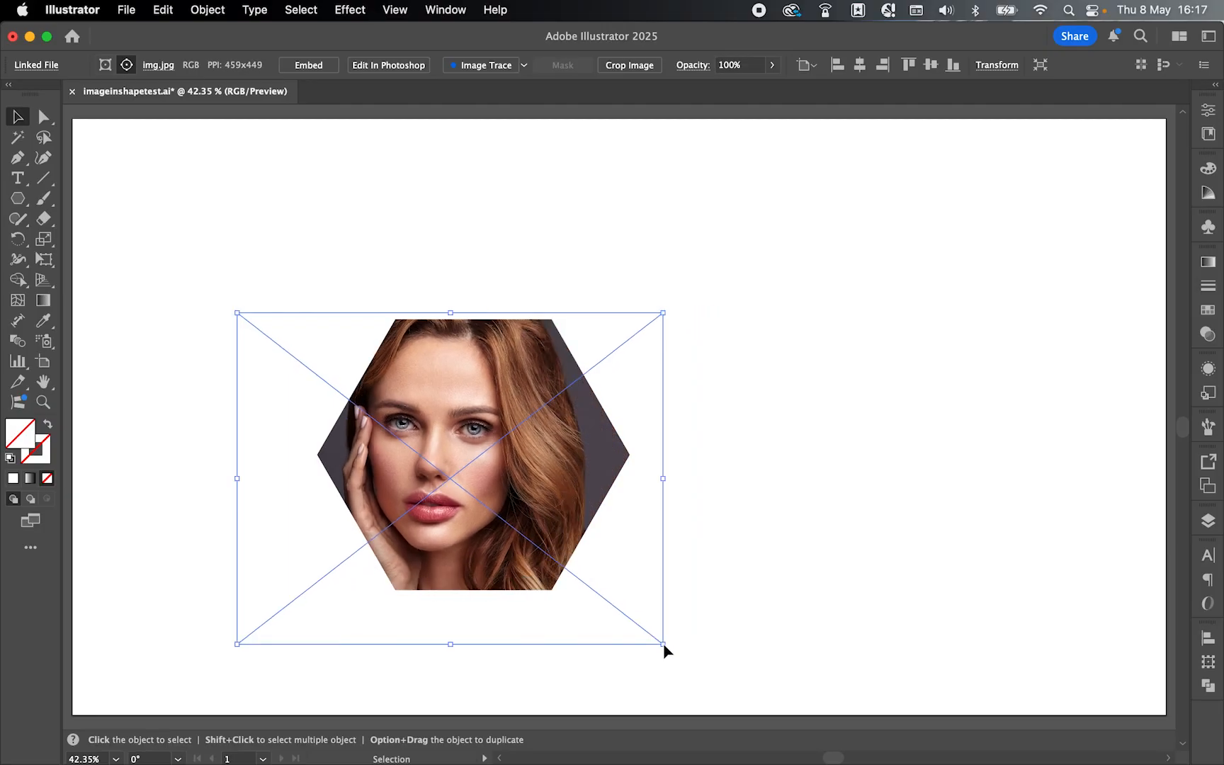
pyautogui.click(42, 118)
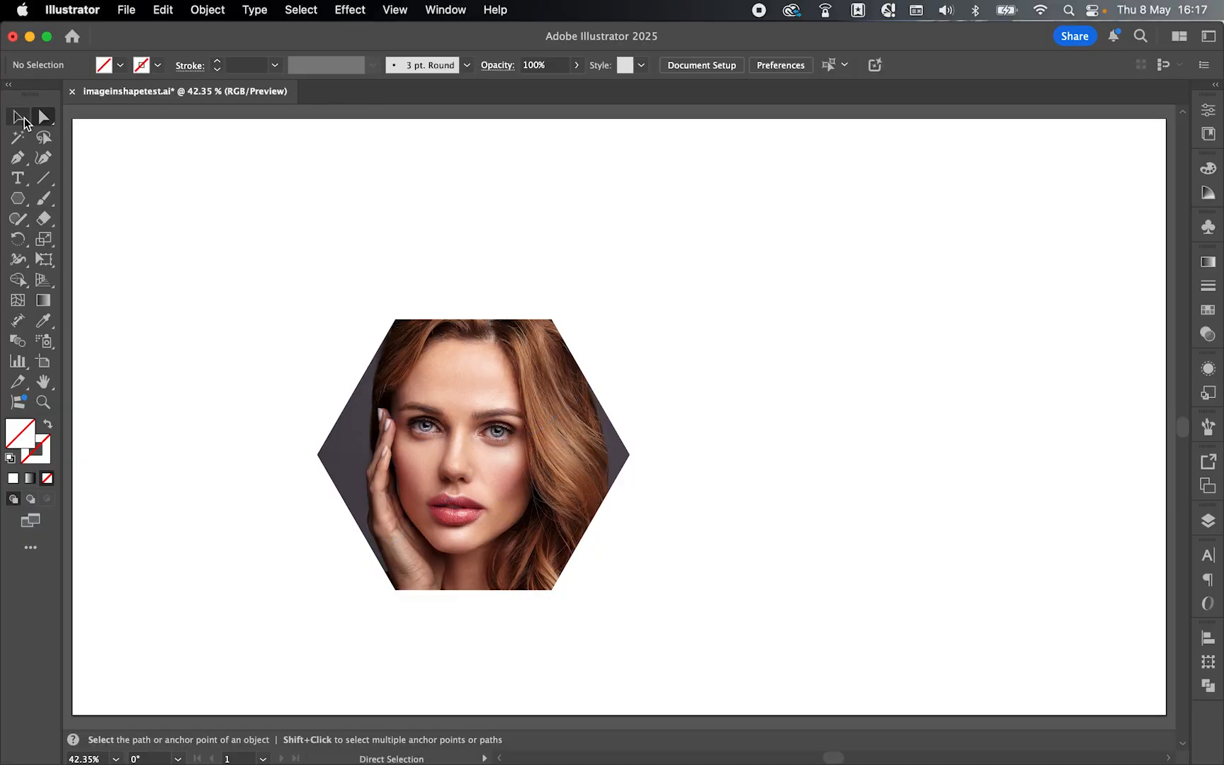
pyautogui.click(14, 116)
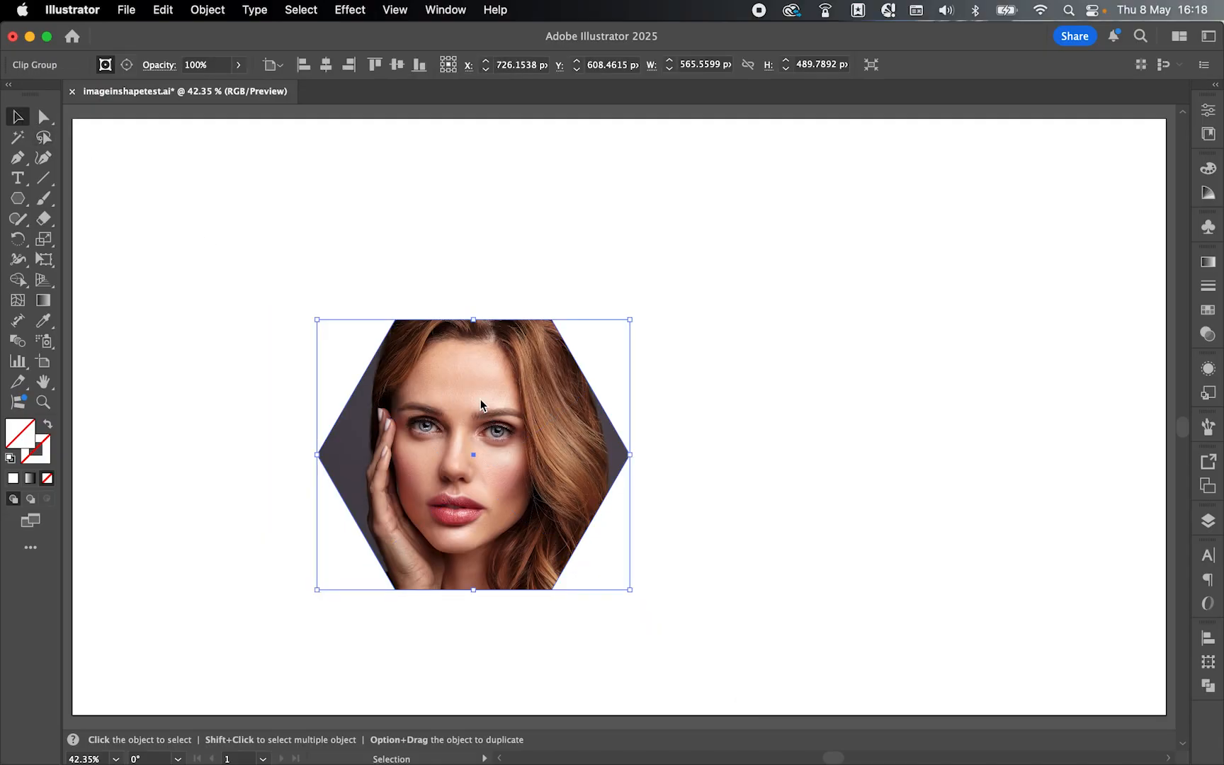
# - Release the clipping mask so the photo and hexagon outline are separate again
pyautogui.rightClick(482, 403)
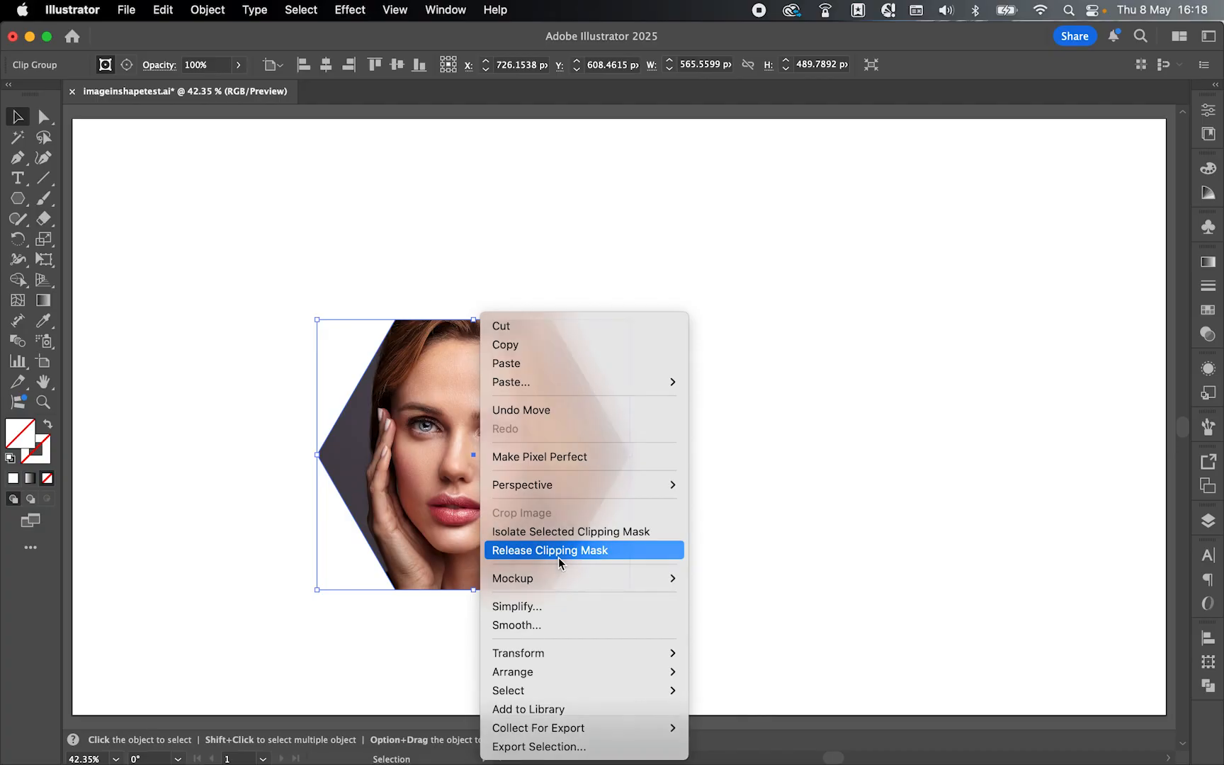
pyautogui.click(550, 549)
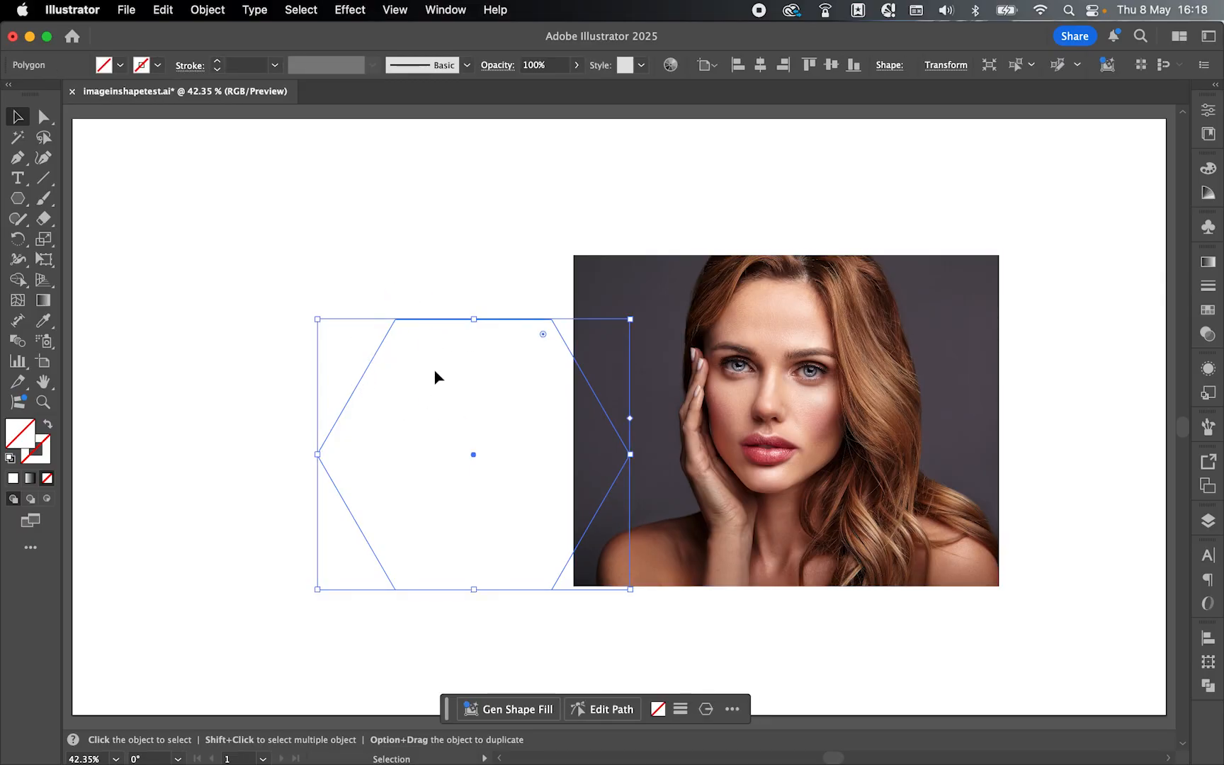
pyautogui.moveTo(34, 434)
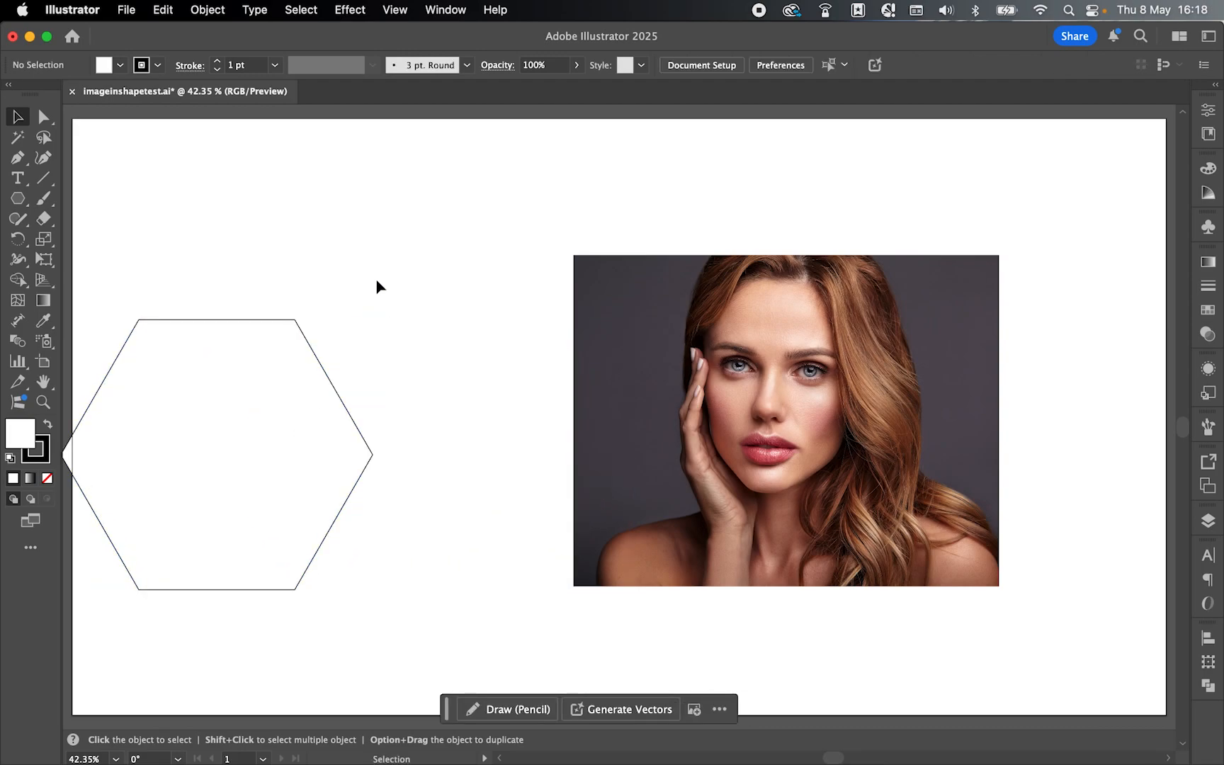
pyautogui.moveTo(524, 268)
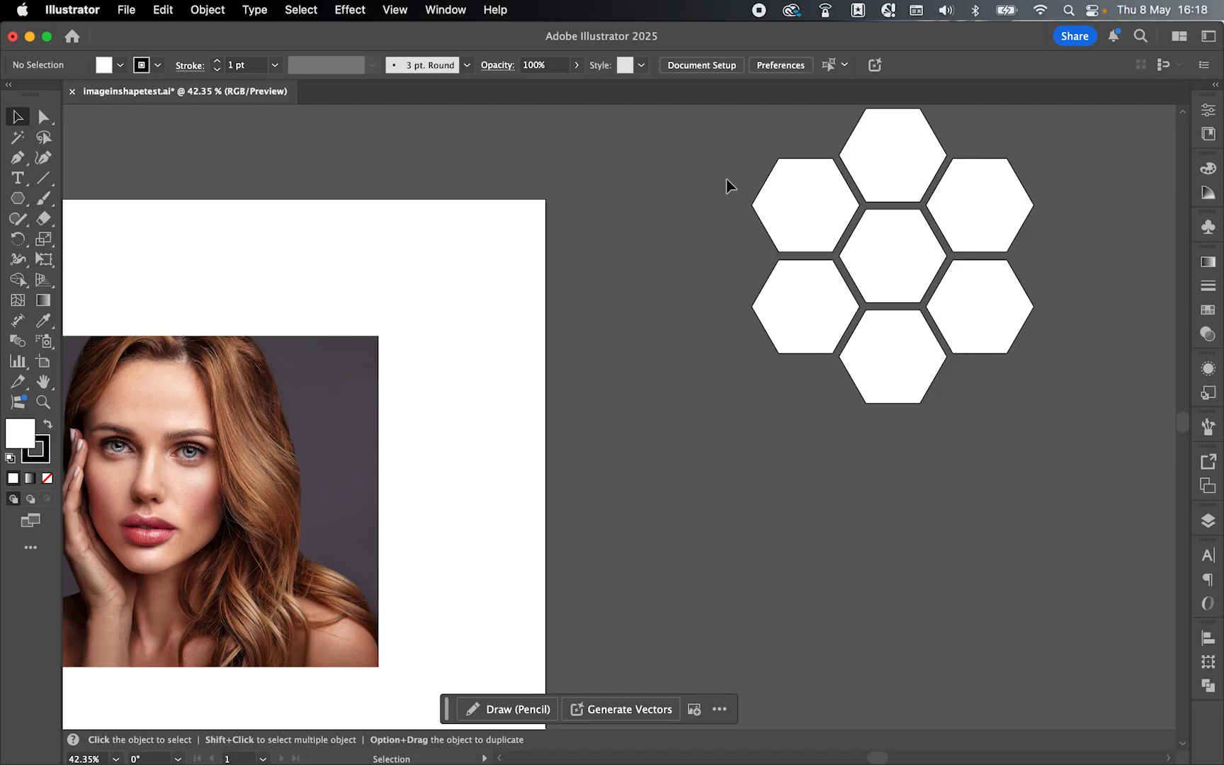
# - Select the whole seven-hexagon honeycomb sitting on the pasteboard
pyautogui.click(801, 206)
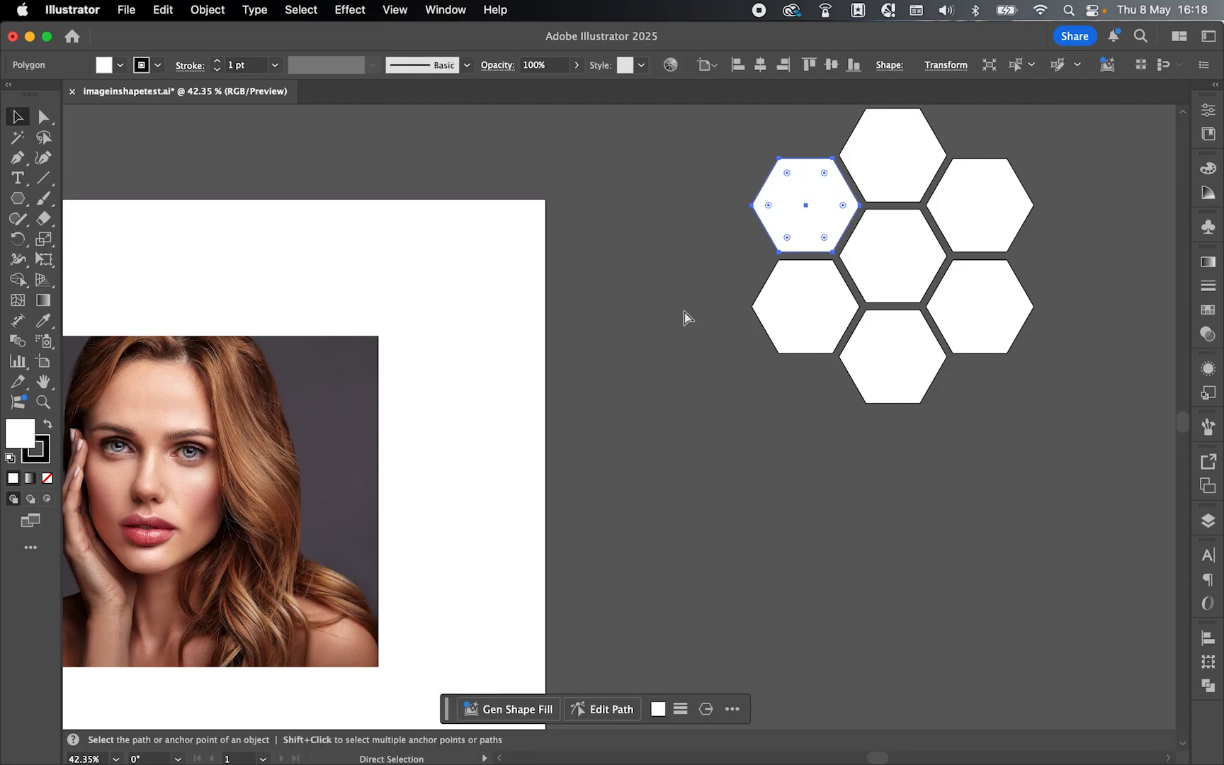
pyautogui.click(687, 318)
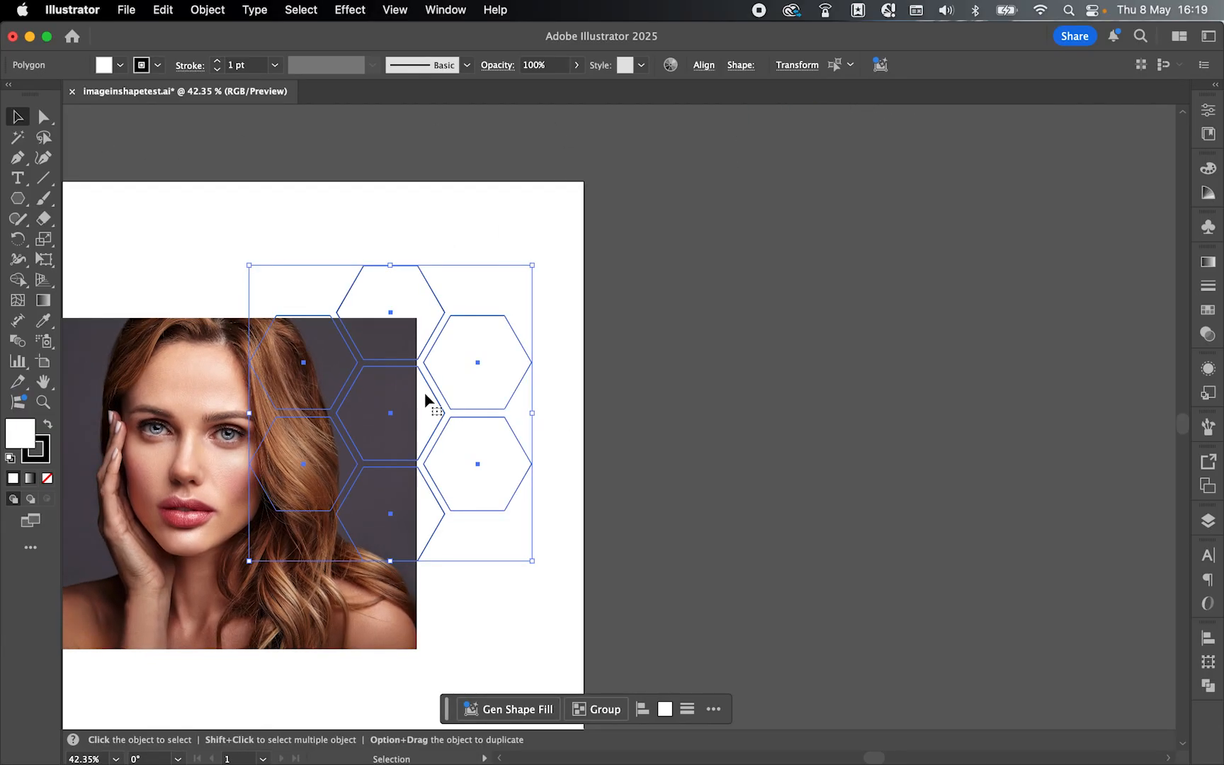
# - Move the portrait to the artboard centre under the honeycomb and dismiss the context menu
pyautogui.moveTo(426, 401); pyautogui.dragTo(636, 339)
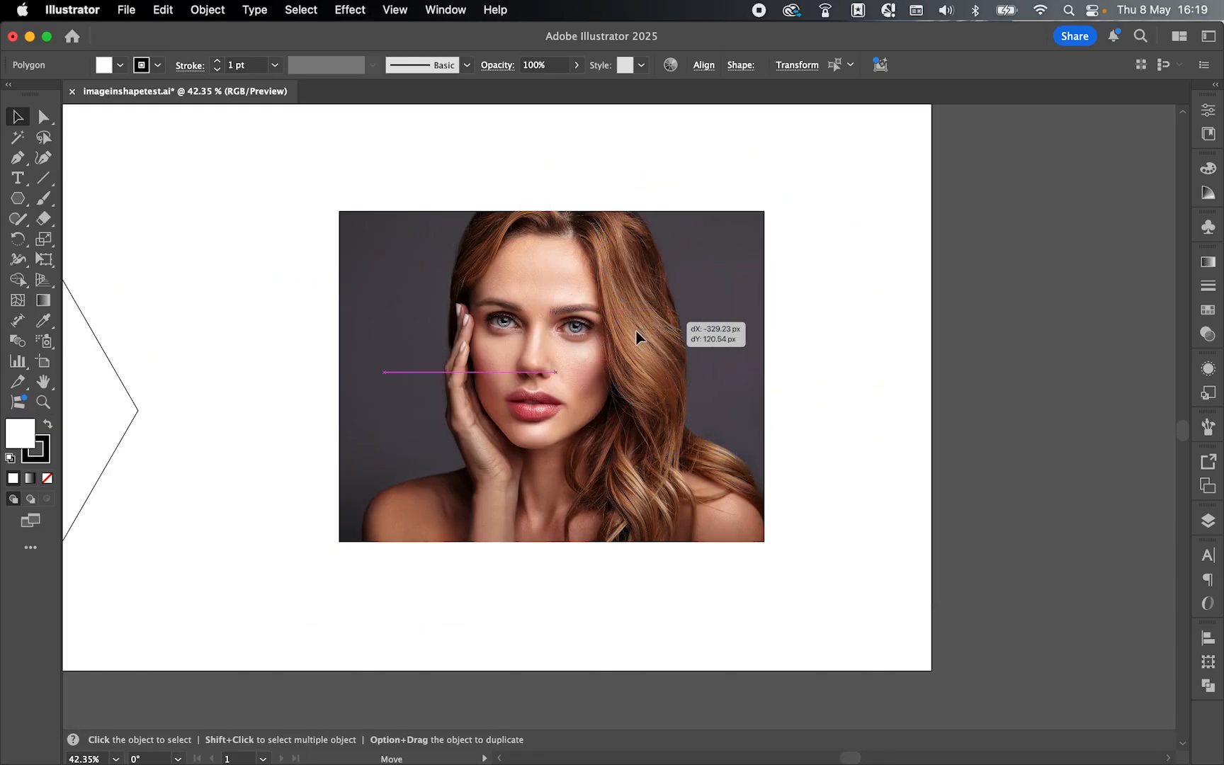
pyautogui.rightClick(638, 340)
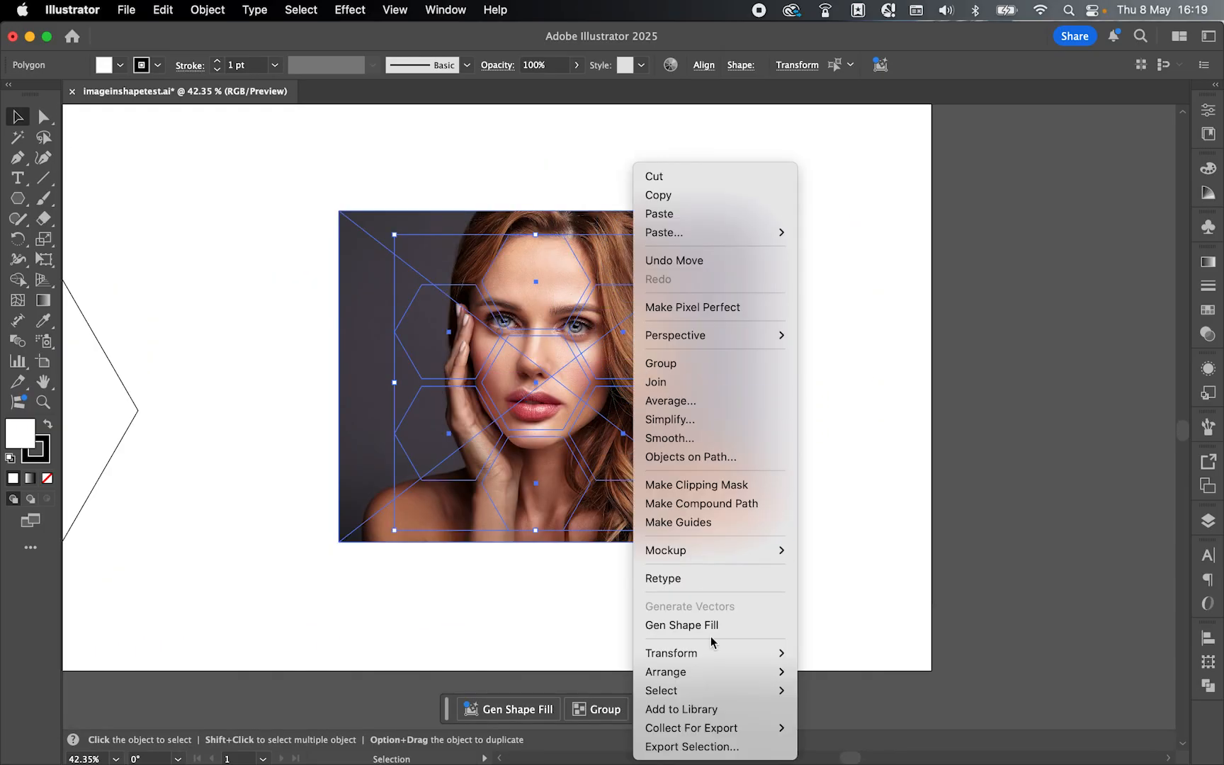
pyautogui.click(853, 671)
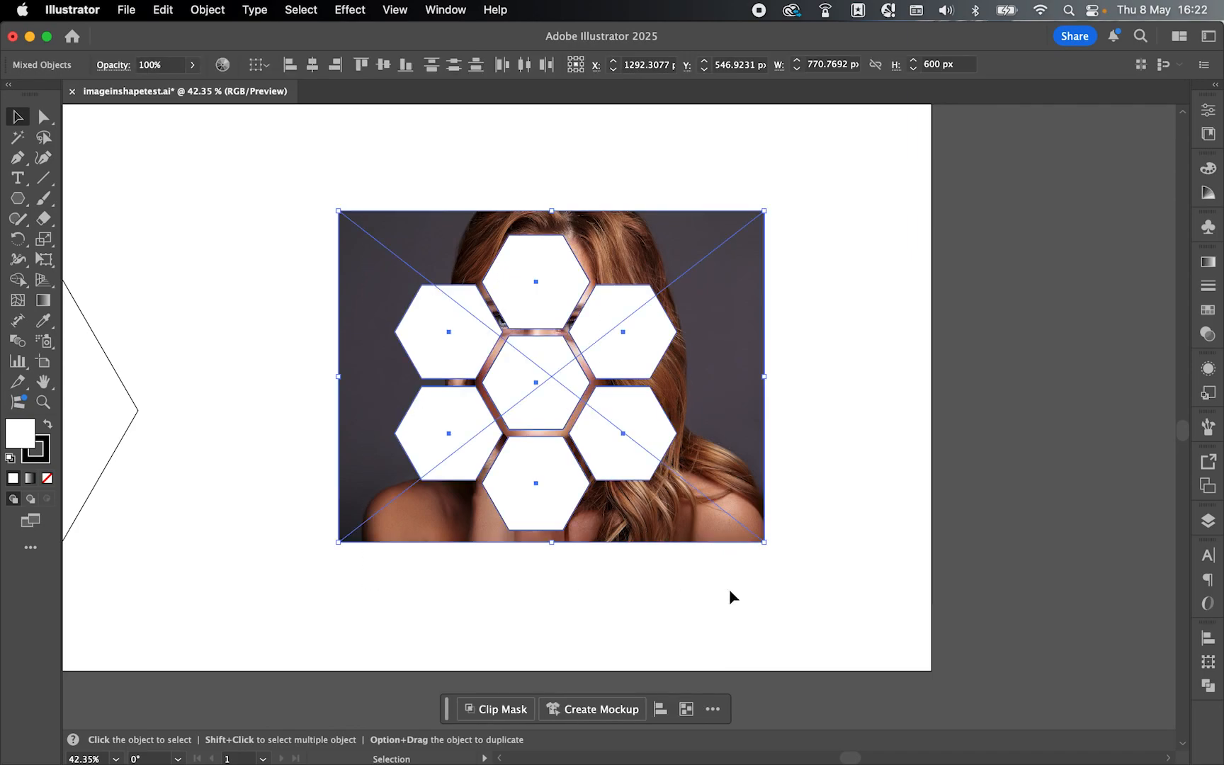
pyautogui.moveTo(567, 353)
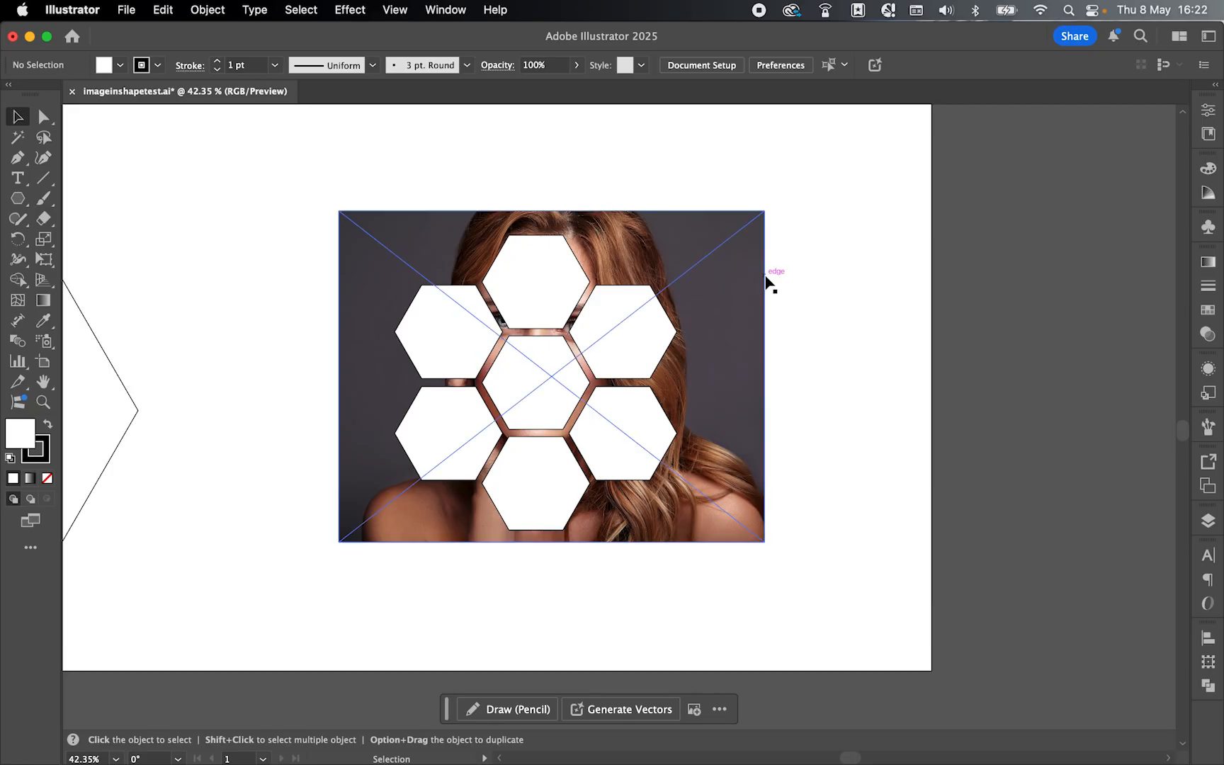
# - Move the photo aside, make the seven hexagons one compound path, then slide the photo back under them
pyautogui.moveTo(552, 374); pyautogui.dragTo(995, 364)
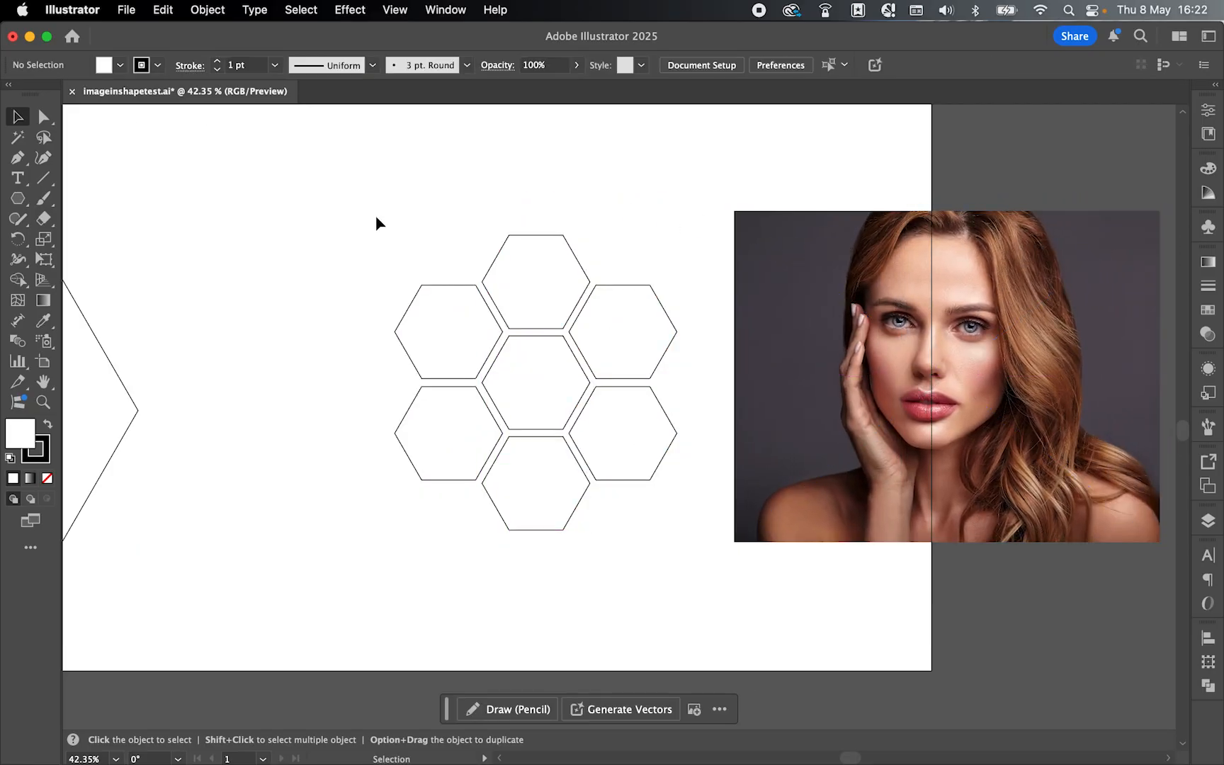
pyautogui.click(208, 10)
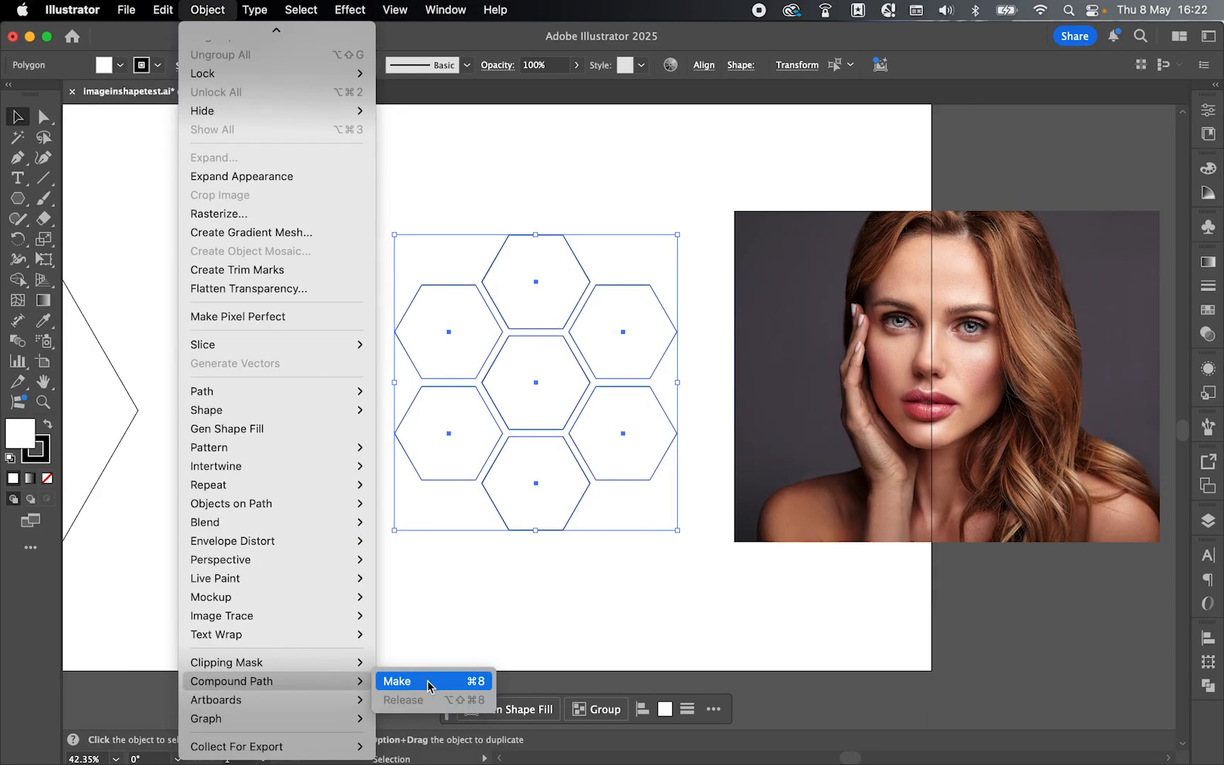
pyautogui.click(397, 680)
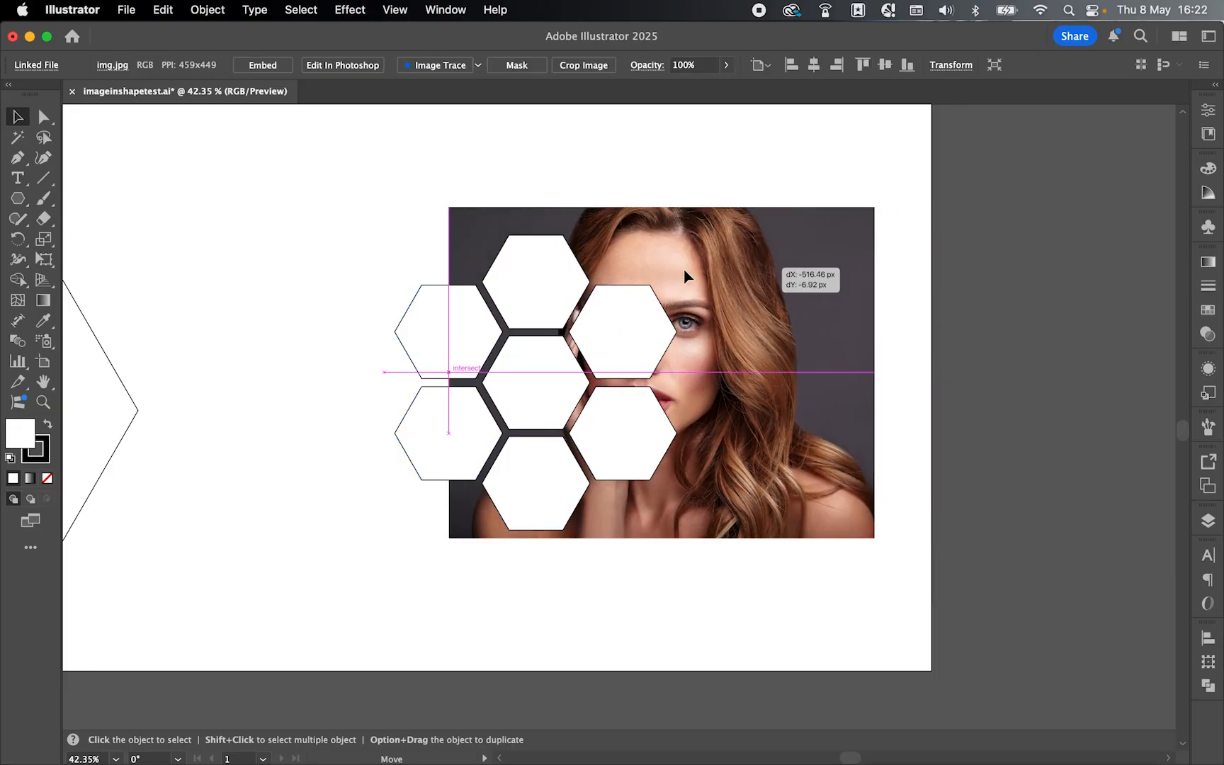
pyautogui.moveTo(685, 278); pyautogui.dragTo(619, 283)
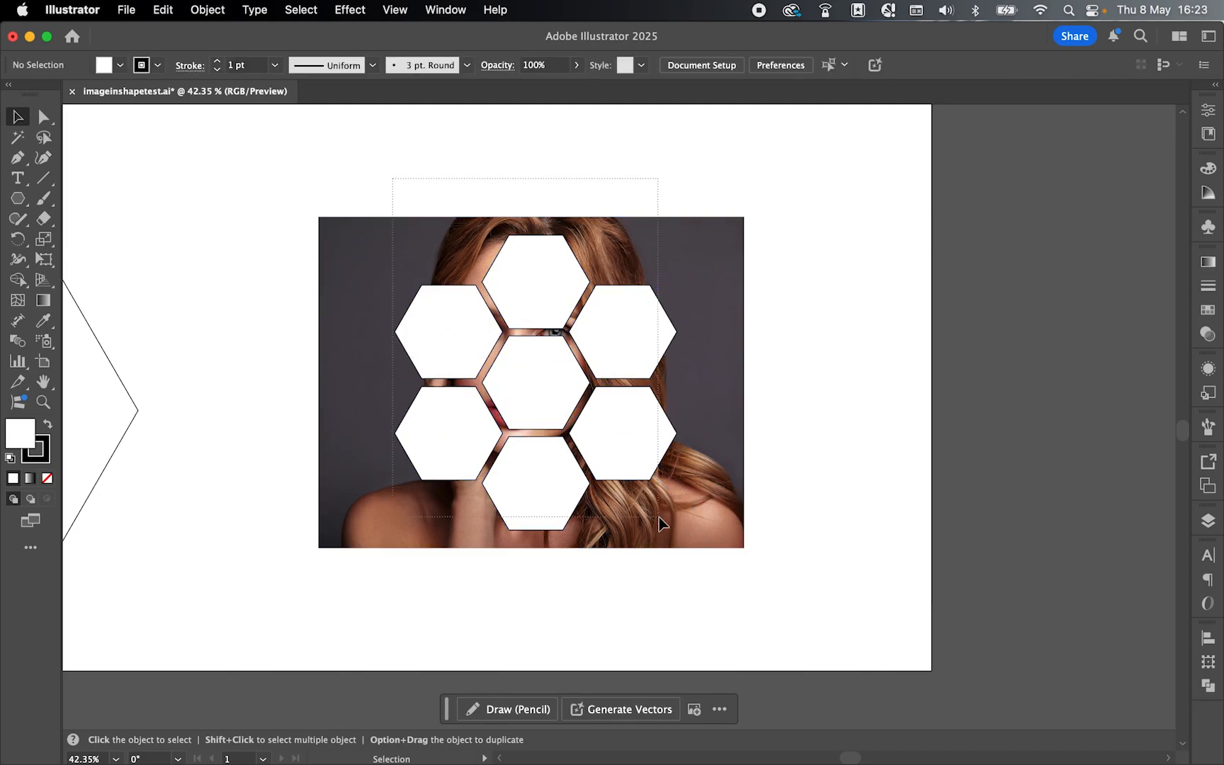
# - Make a clipping mask of the photo and honeycomb, then select the photo inside it for repositioning
pyautogui.rightClick(663, 529)
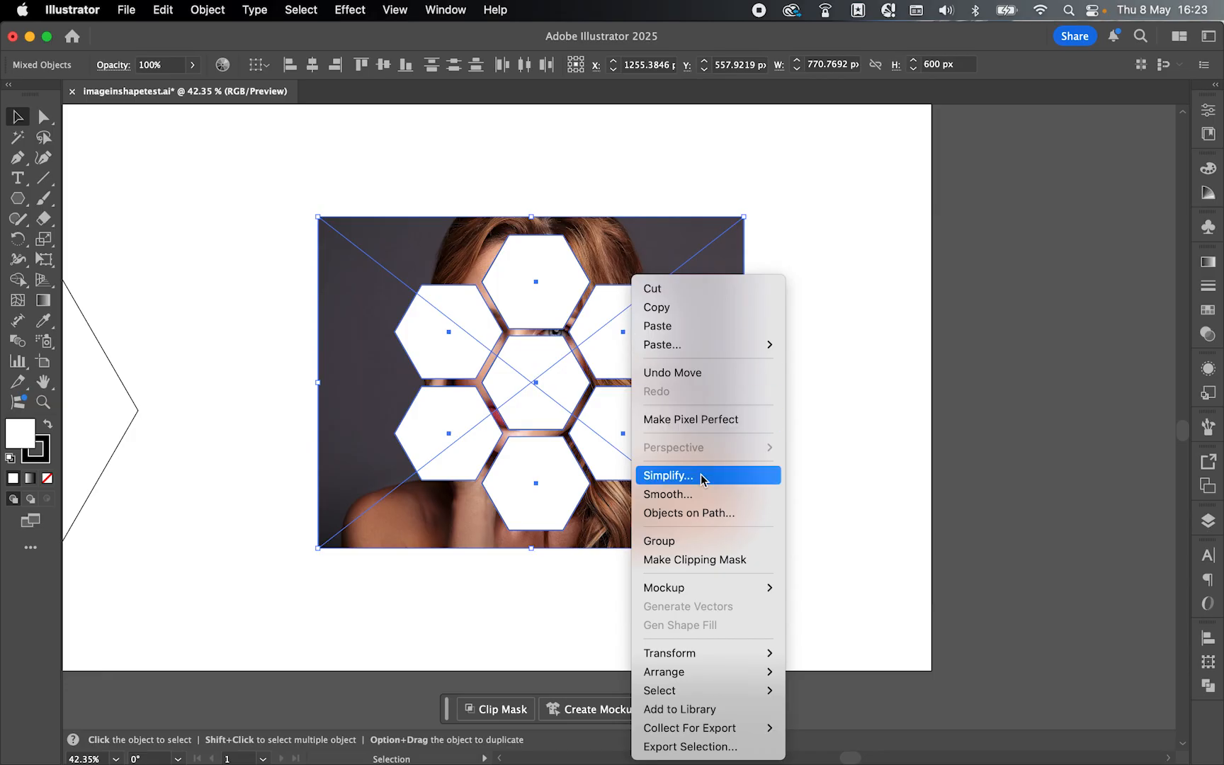
pyautogui.click(695, 559)
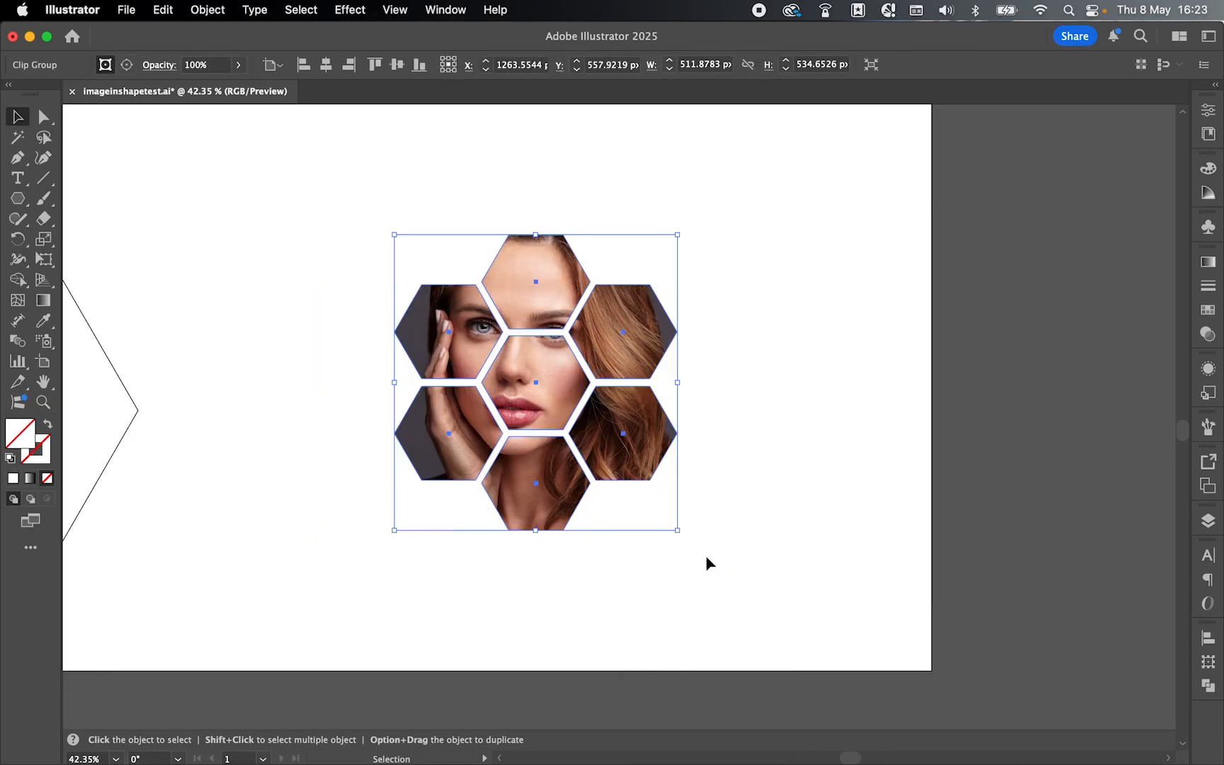
pyautogui.moveTo(424, 420)
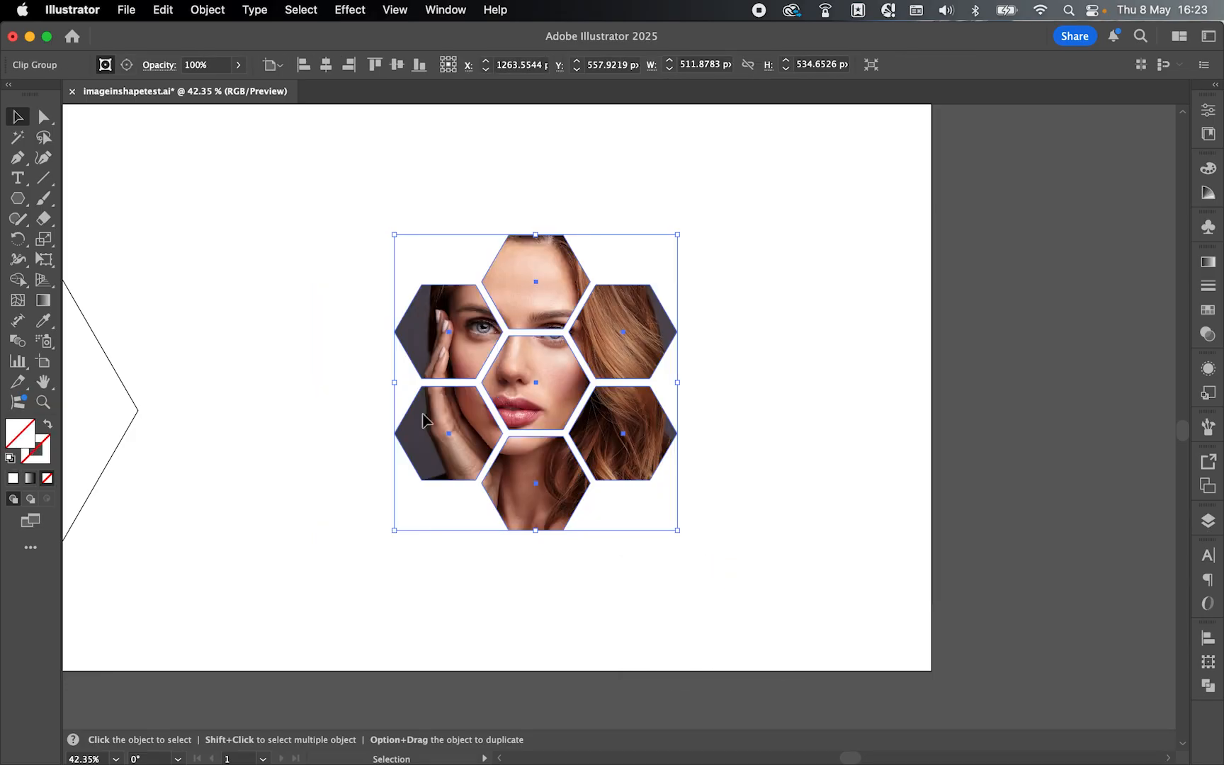
pyautogui.click(44, 117)
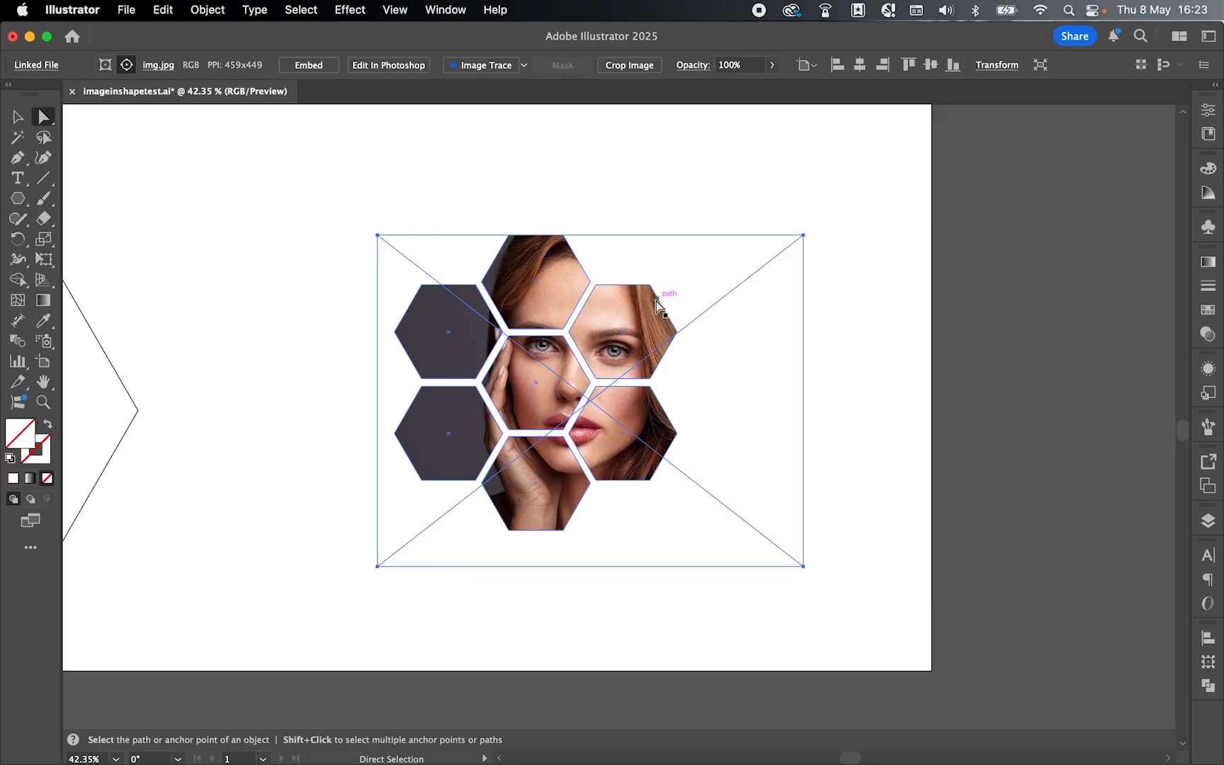
pyautogui.moveTo(626, 192)
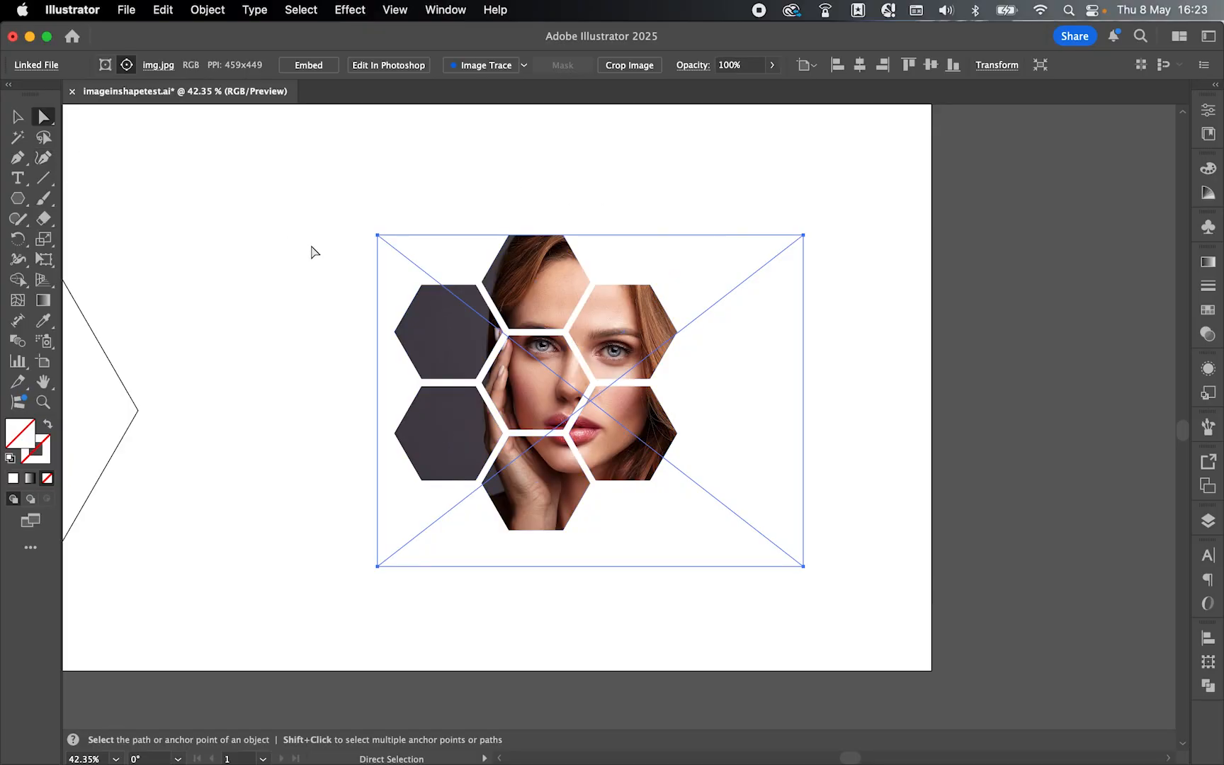
# - Release the clipping mask on the selected honeycomb group via its context menu, separating portrait and hexagons
pyautogui.click(16, 118)
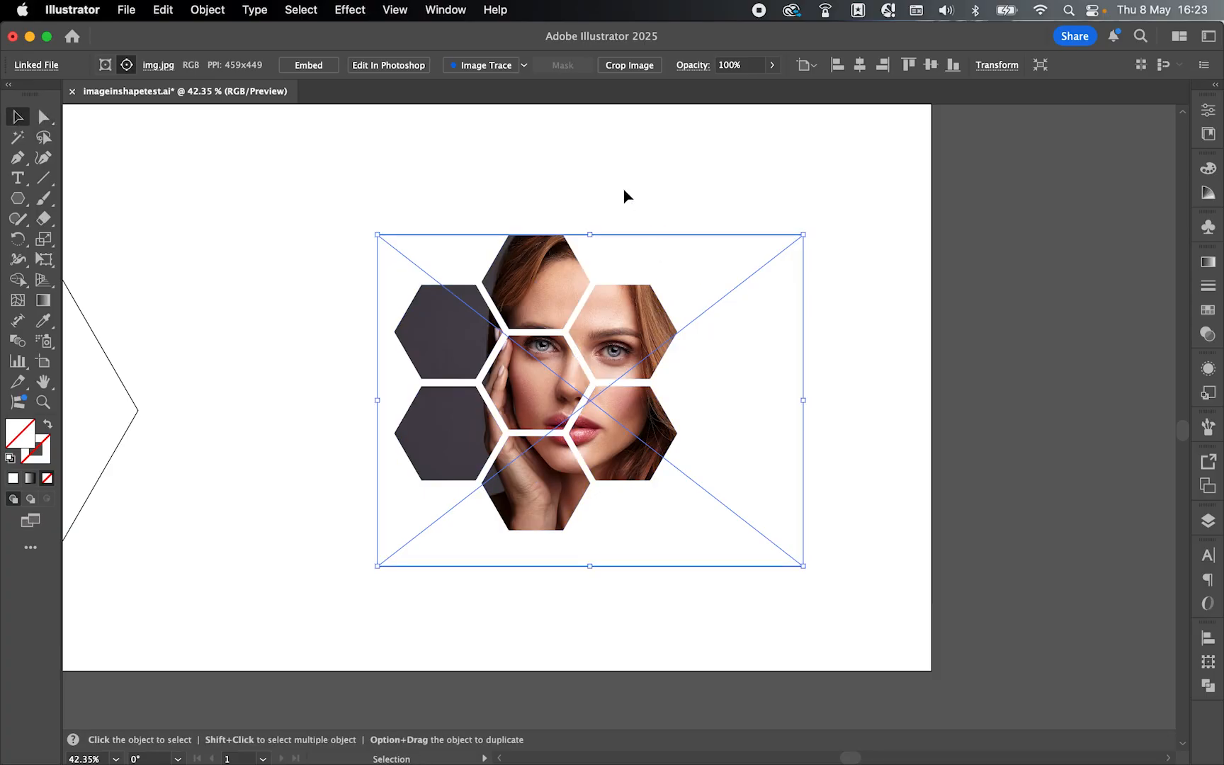
pyautogui.rightClick(548, 273)
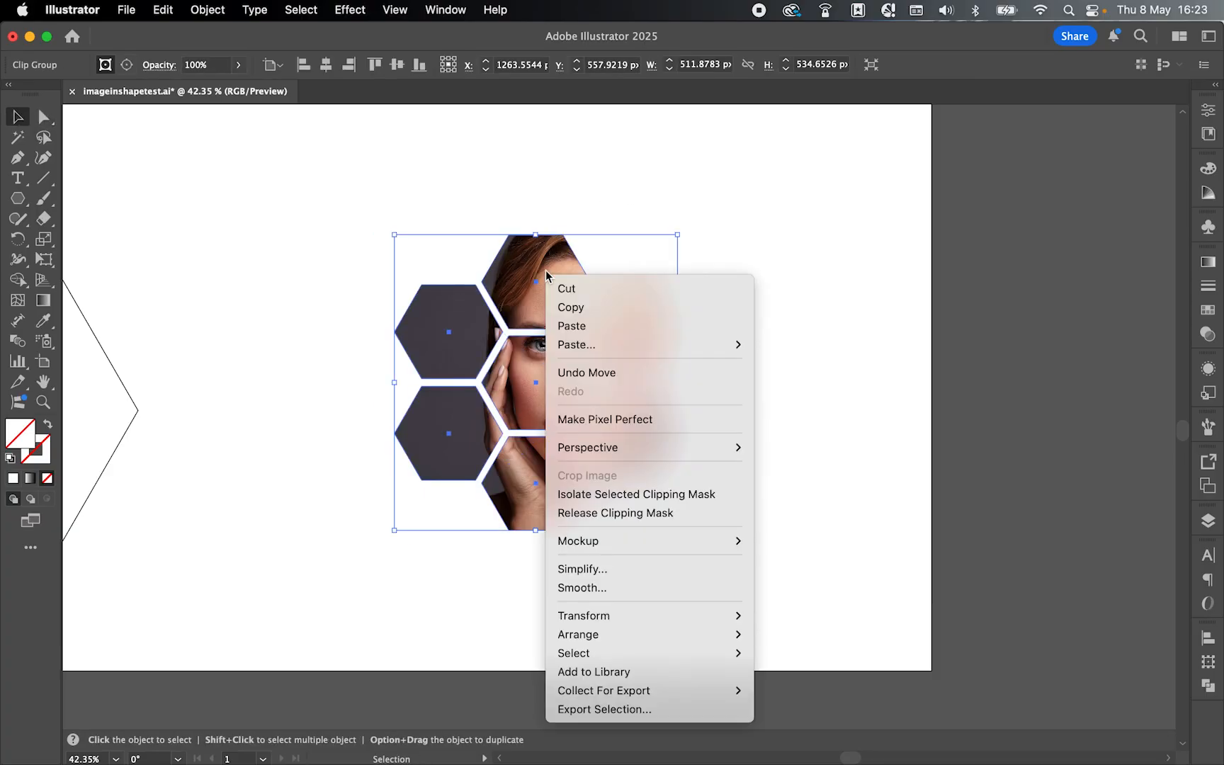
pyautogui.click(615, 512)
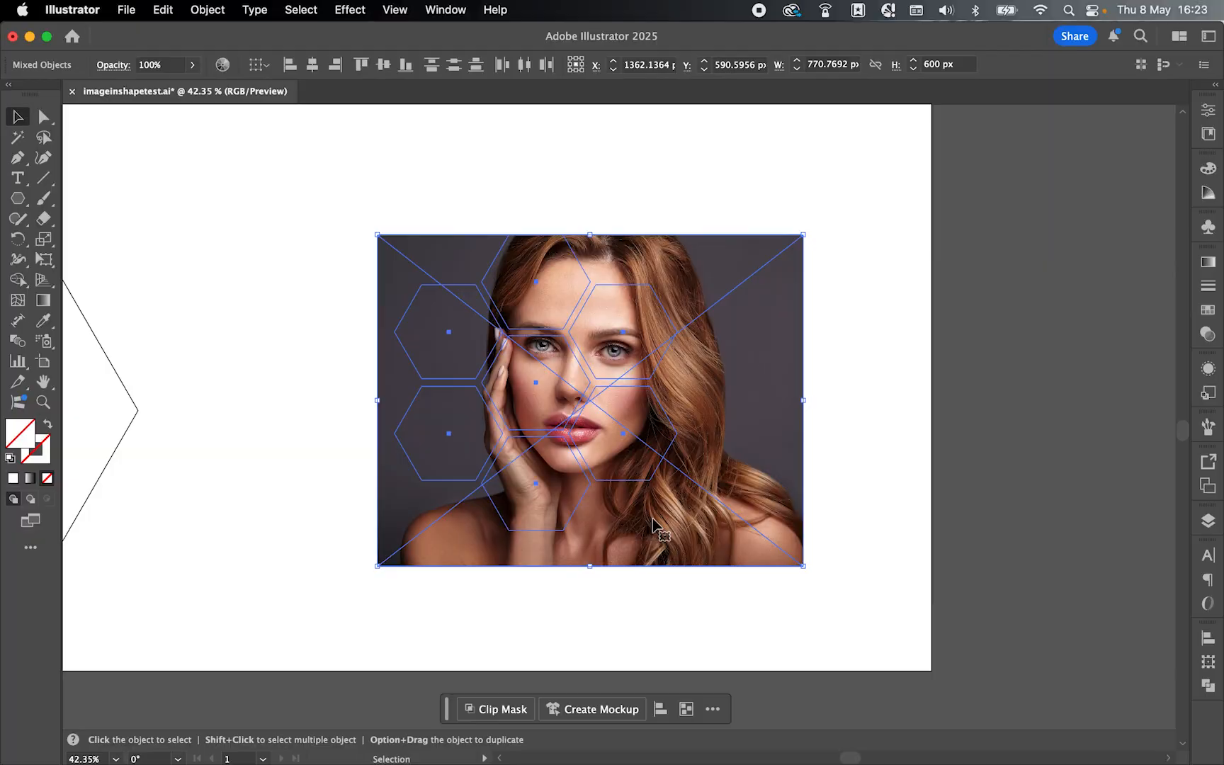
pyautogui.click(427, 304)
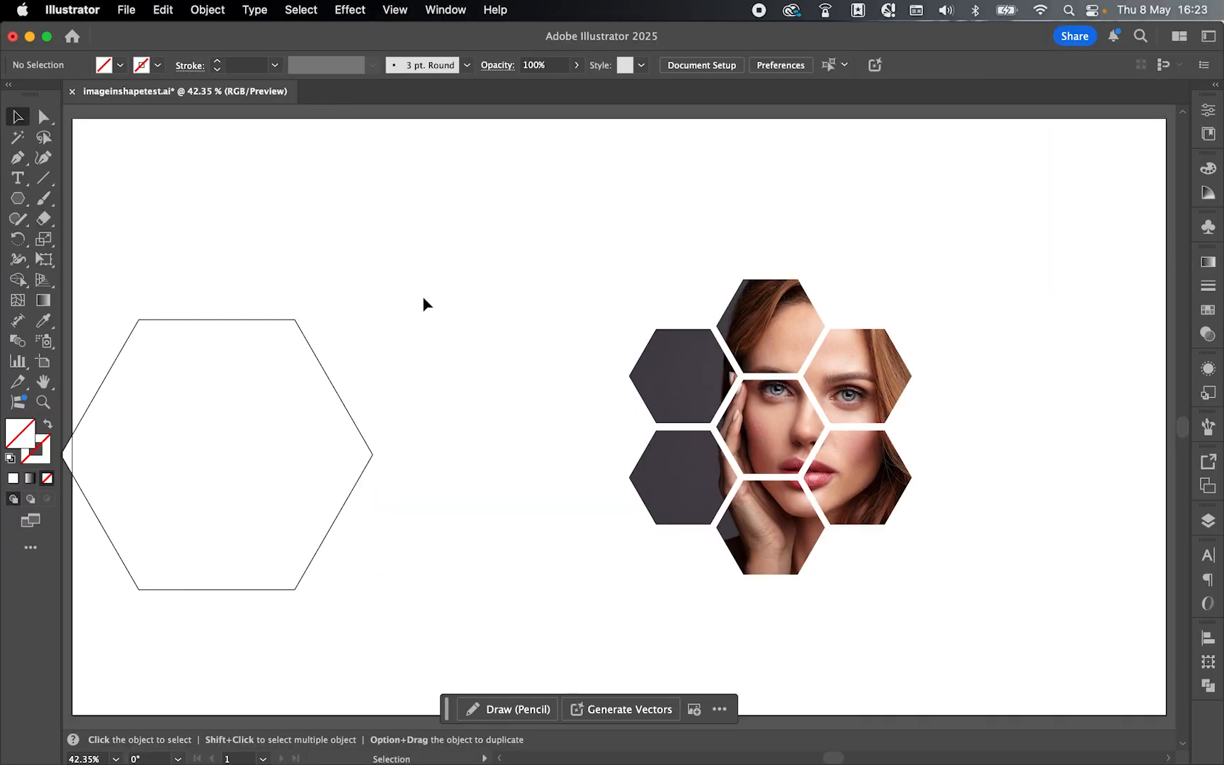